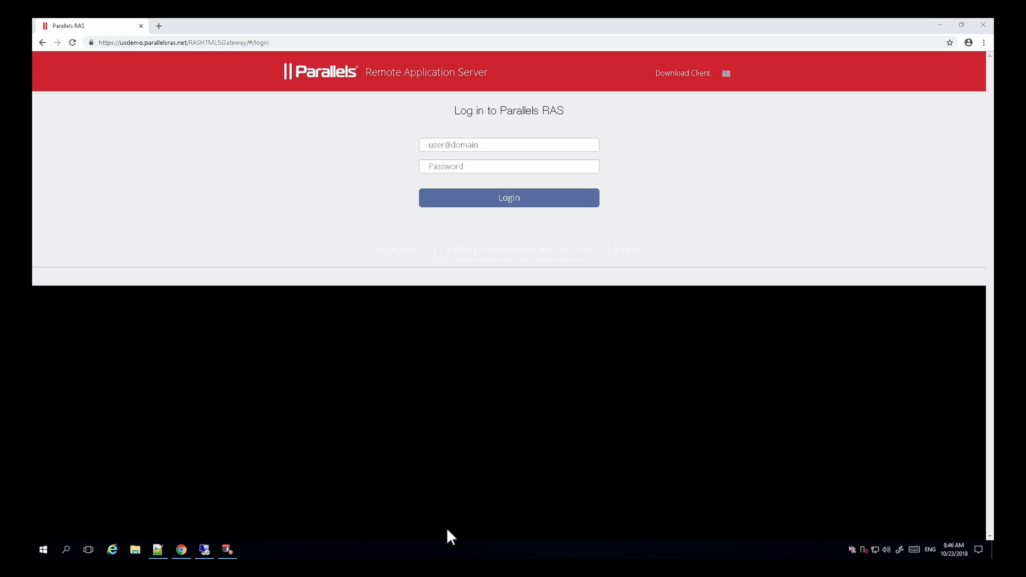
mouse_move(325, 545)
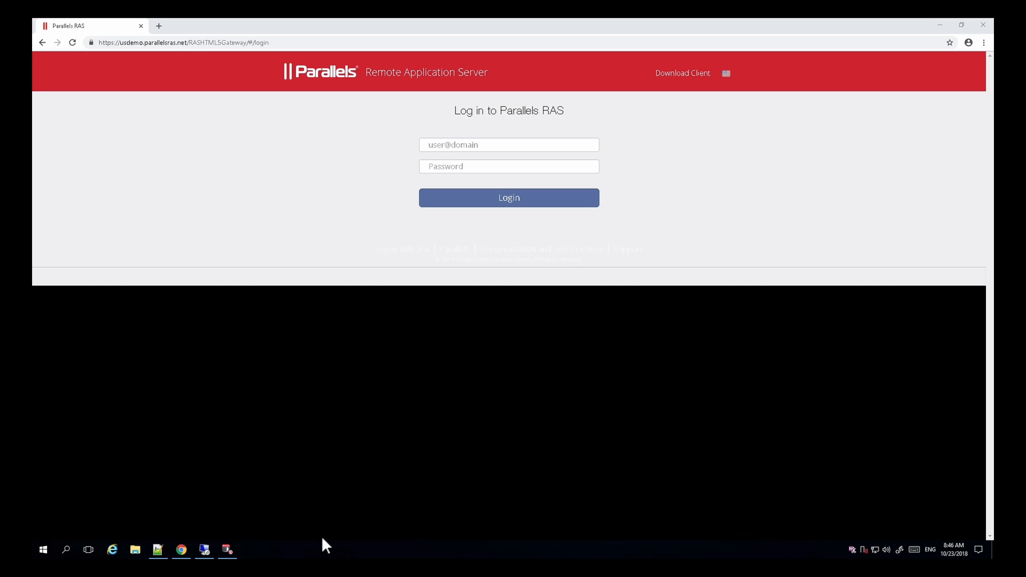
mouse_move(277, 552)
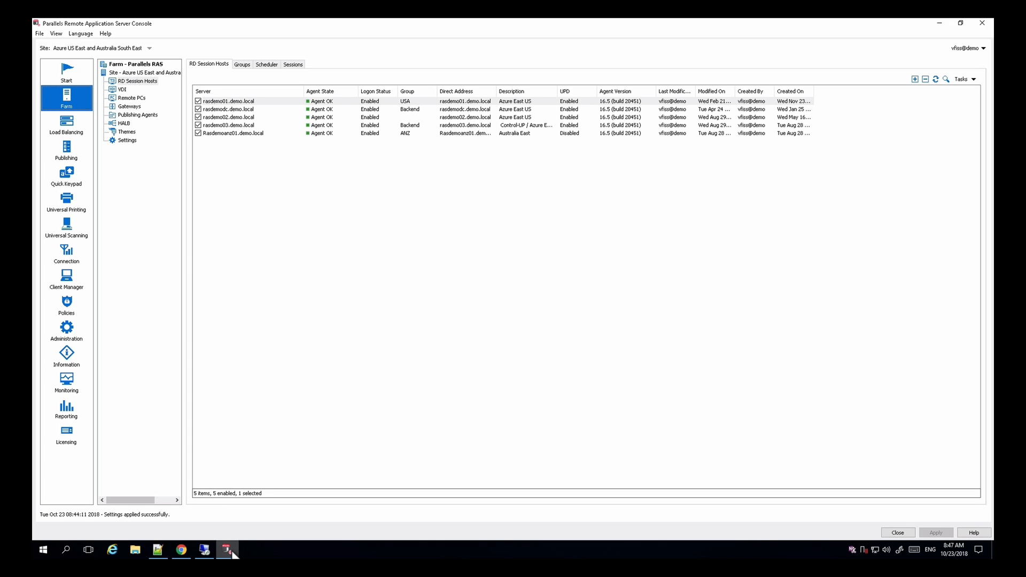
mouse_move(231, 544)
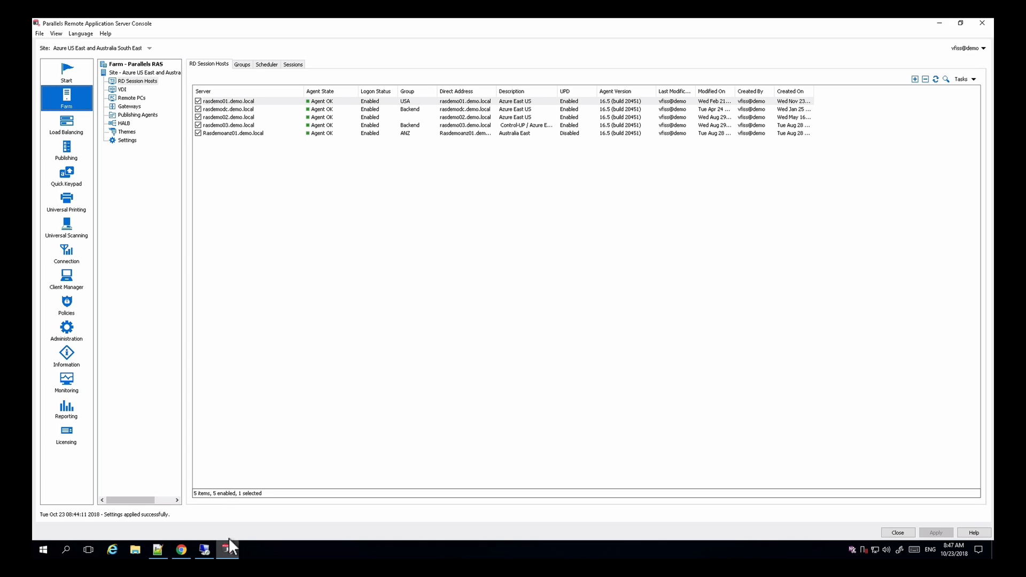
- List the five farm themes under Themes and select the Company B theme
click(126, 131)
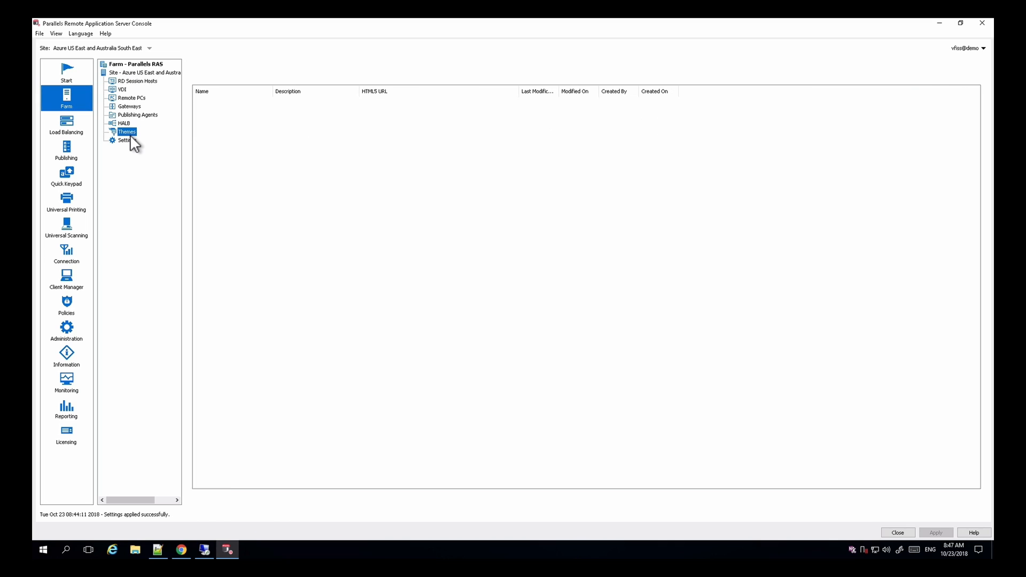
click(127, 132)
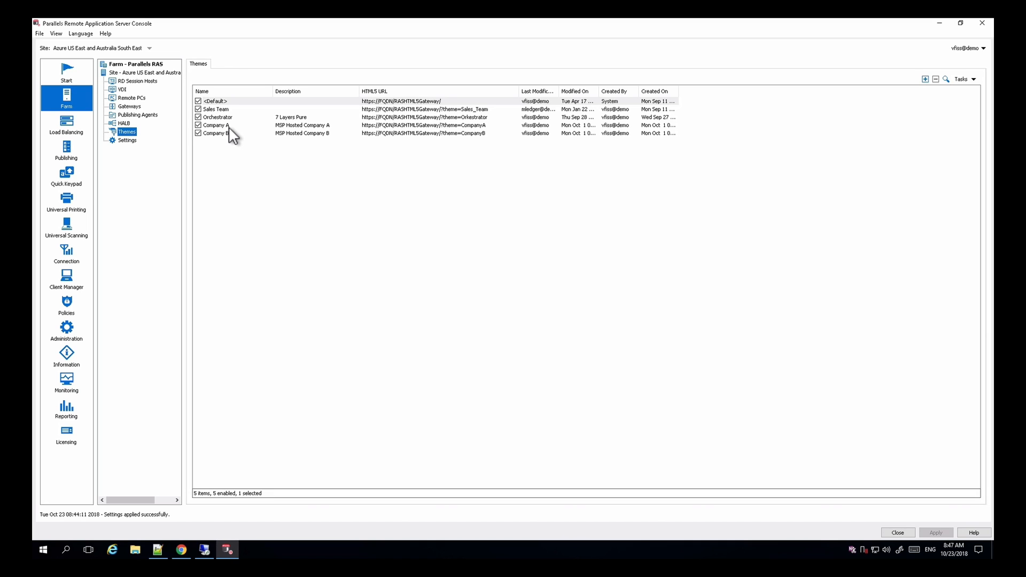
click(216, 134)
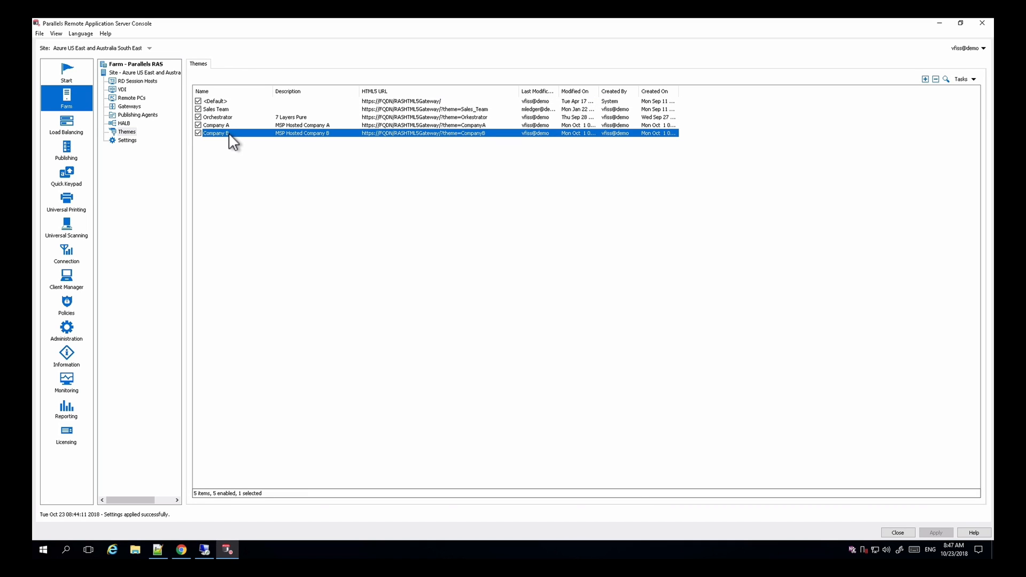
double_click(216, 125)
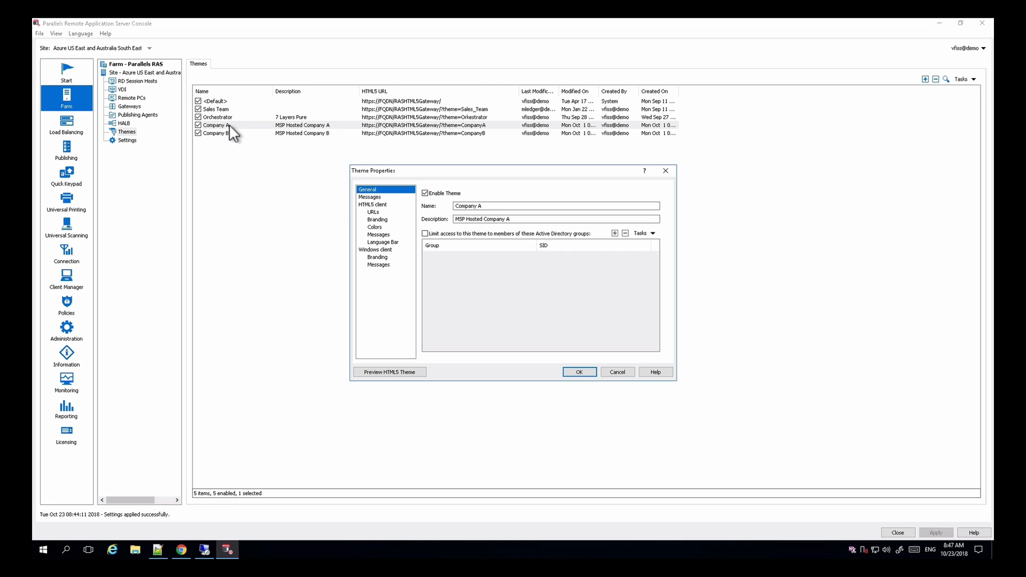
mouse_move(381, 222)
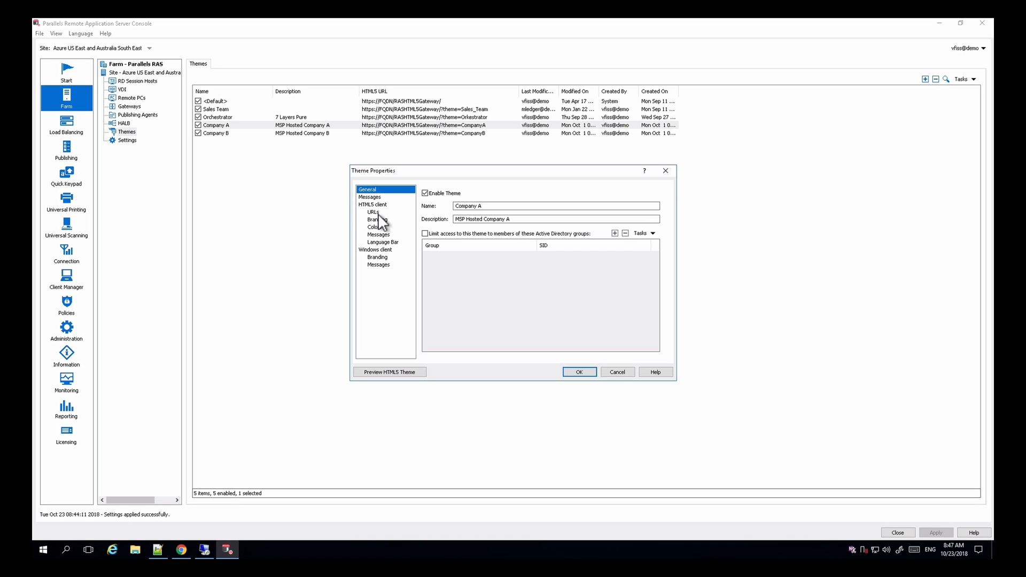
click(373, 211)
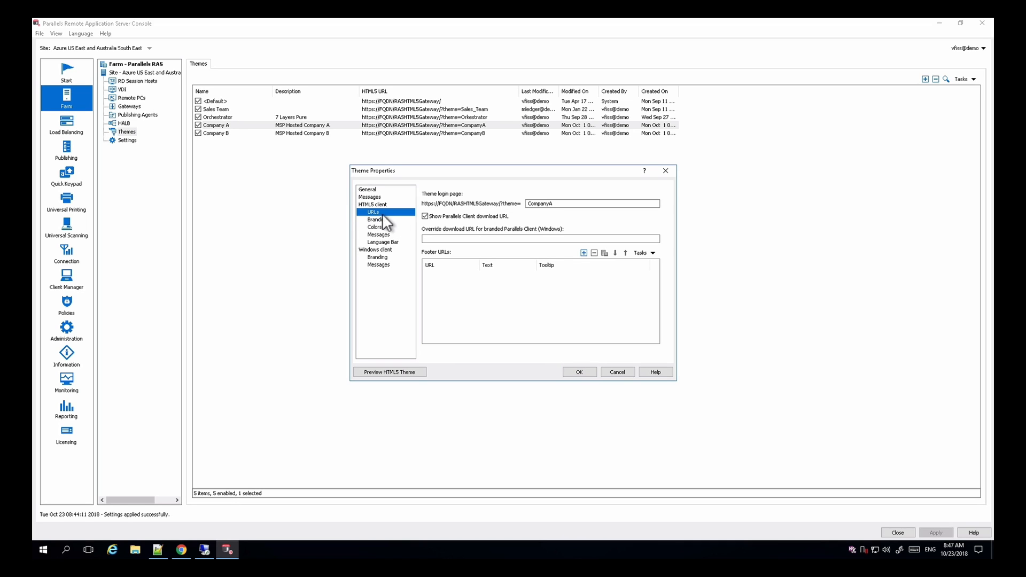
click(592, 204)
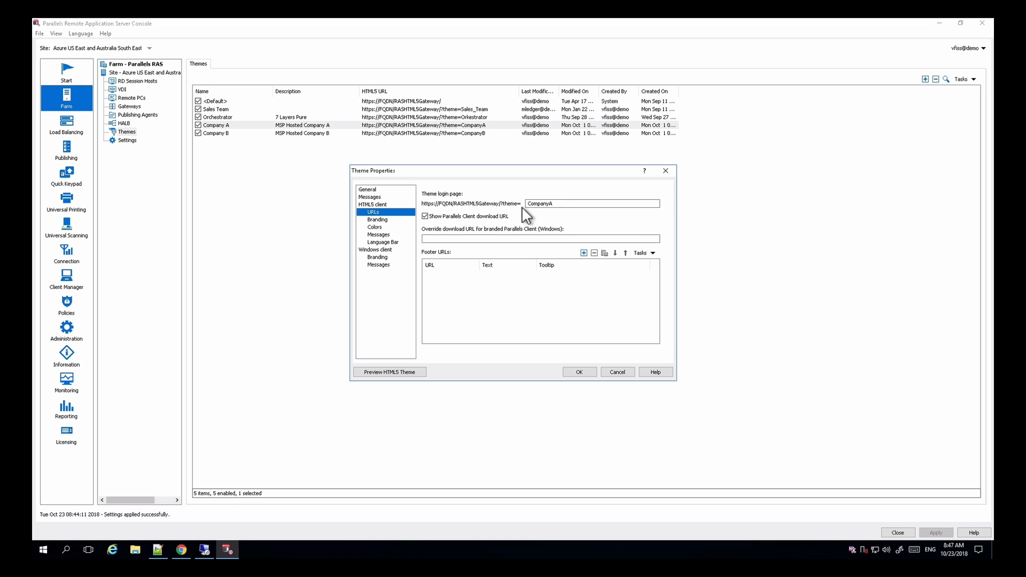
click(374, 227)
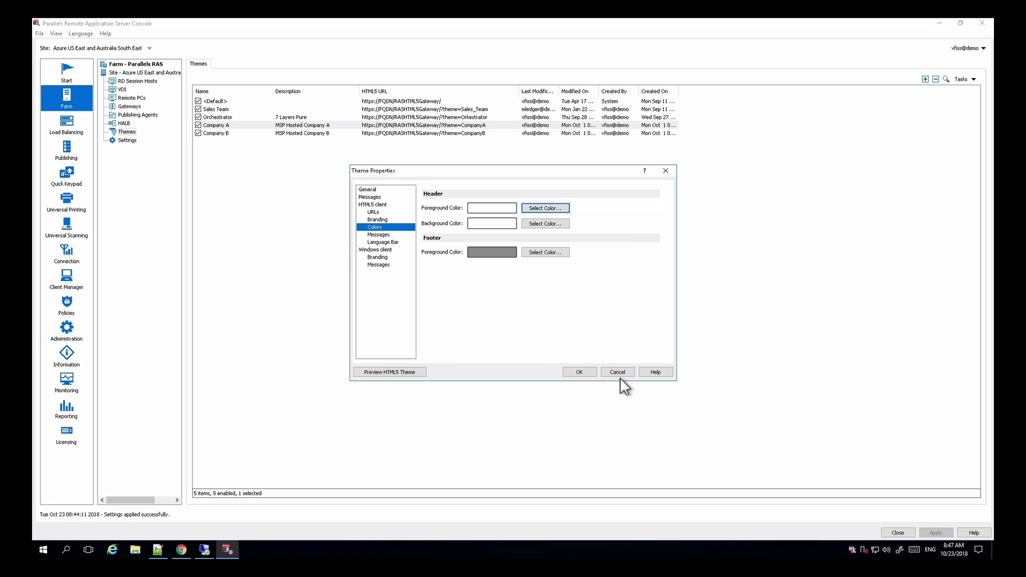
click(615, 372)
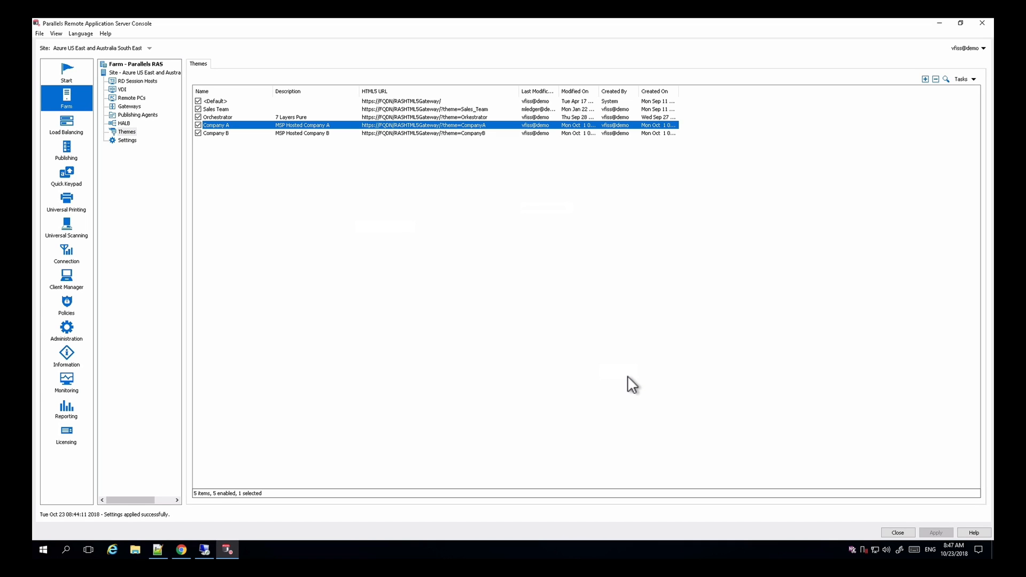
mouse_move(971, 118)
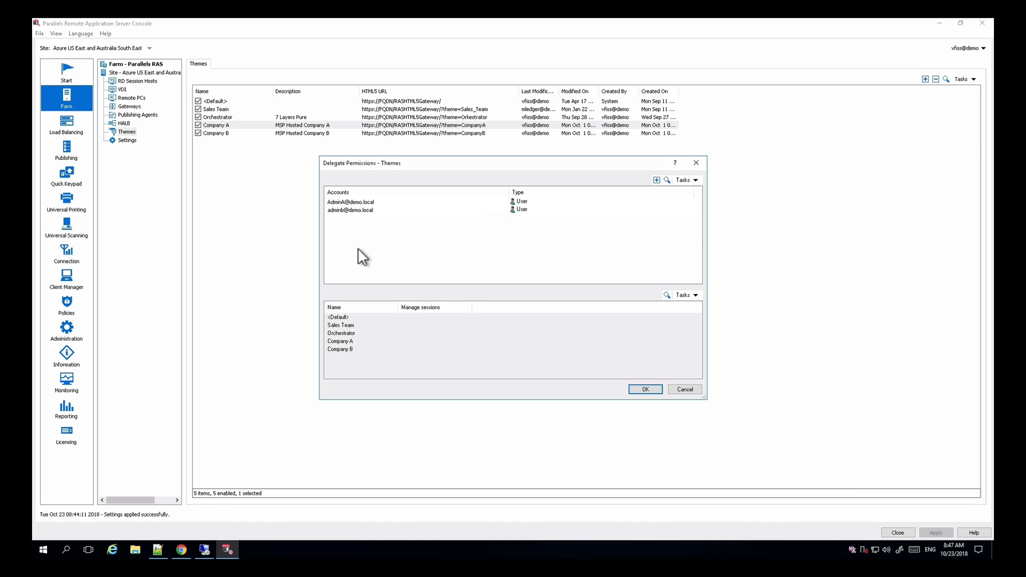
click(350, 201)
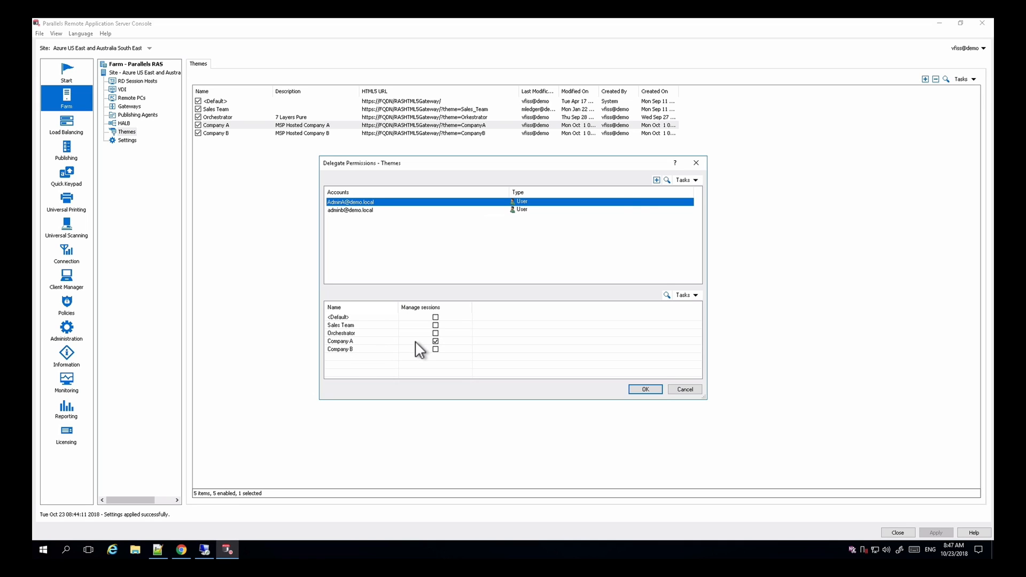
mouse_move(370, 219)
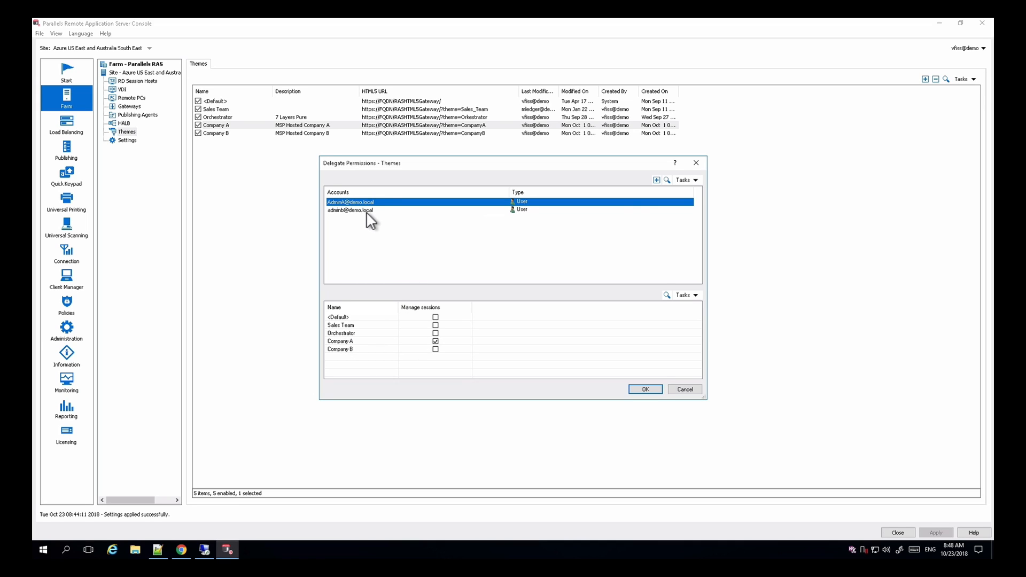
click(350, 210)
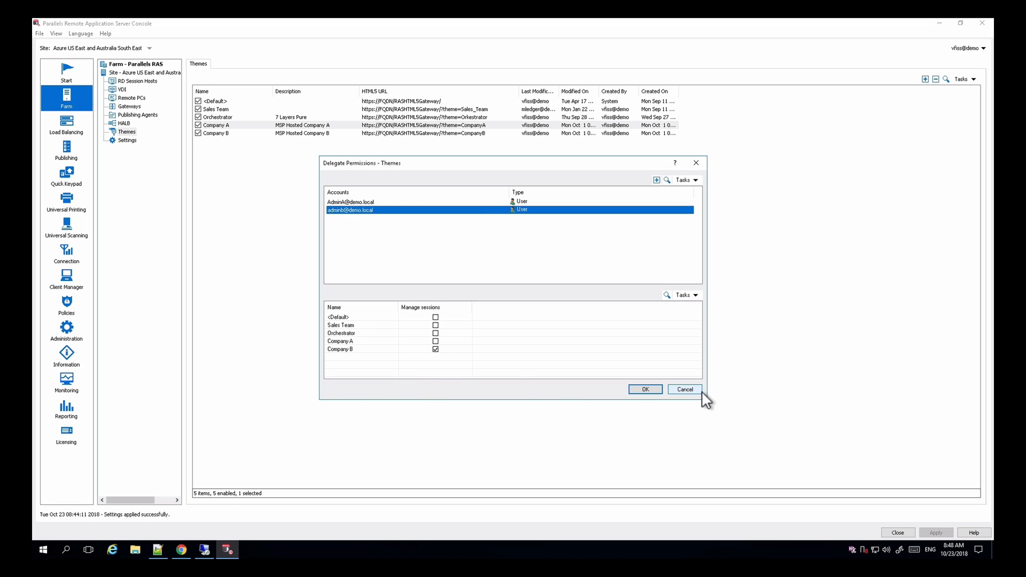
click(685, 390)
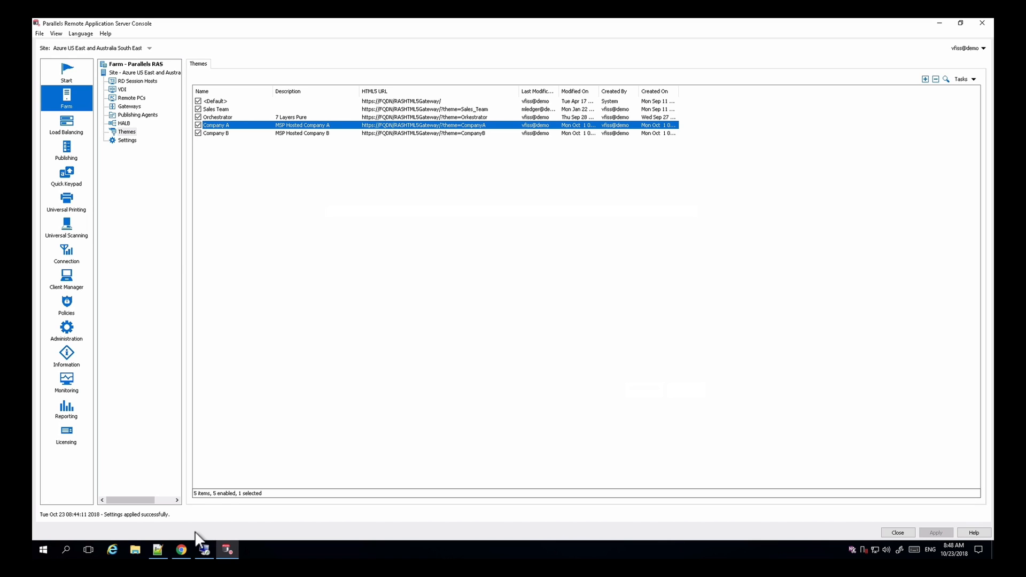
click(181, 550)
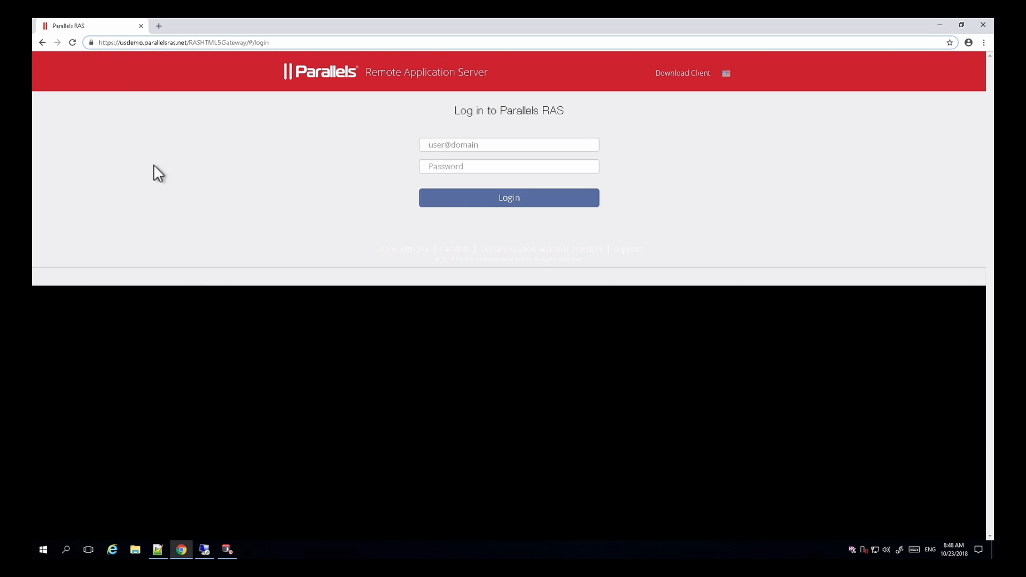
mouse_move(205, 63)
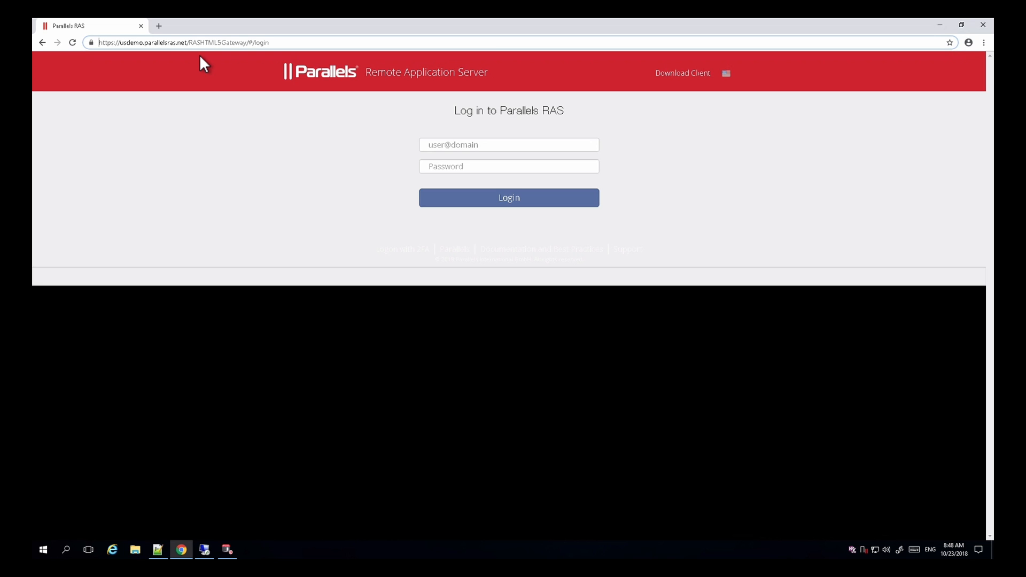
mouse_move(158, 26)
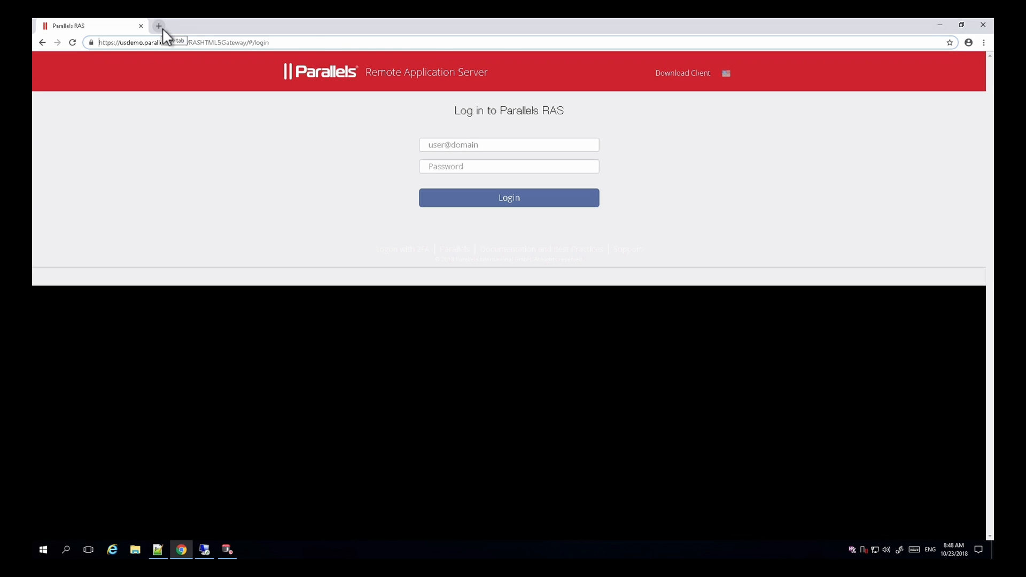
click(159, 27)
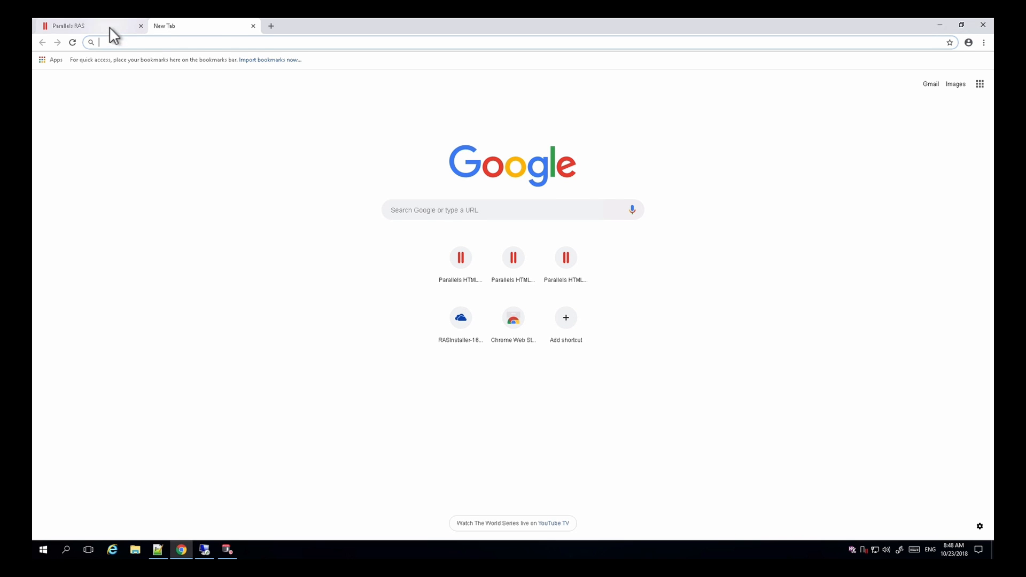
click(79, 25)
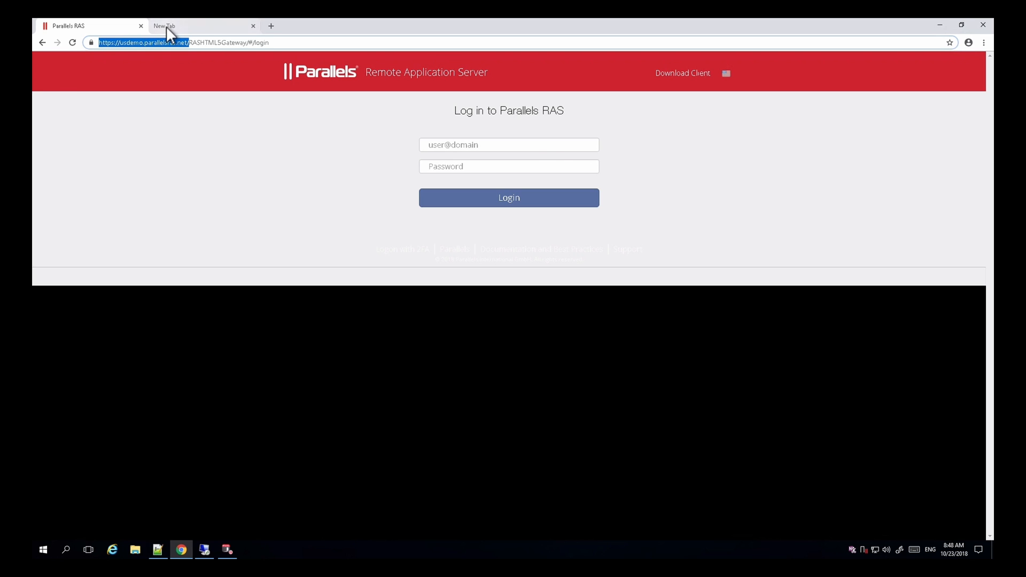
text(https://usdemo.parallelsras.net/)
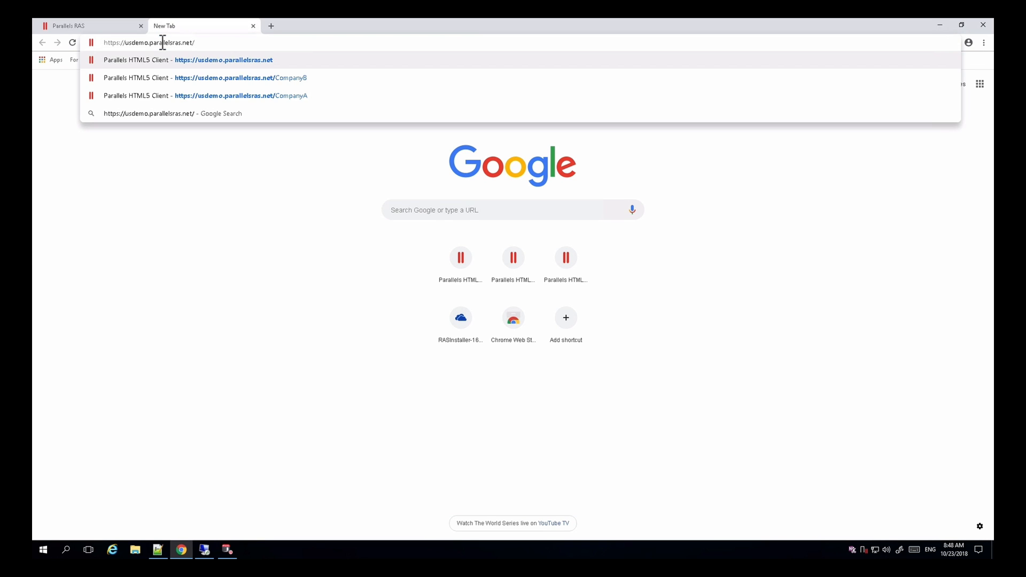
mouse_move(218, 99)
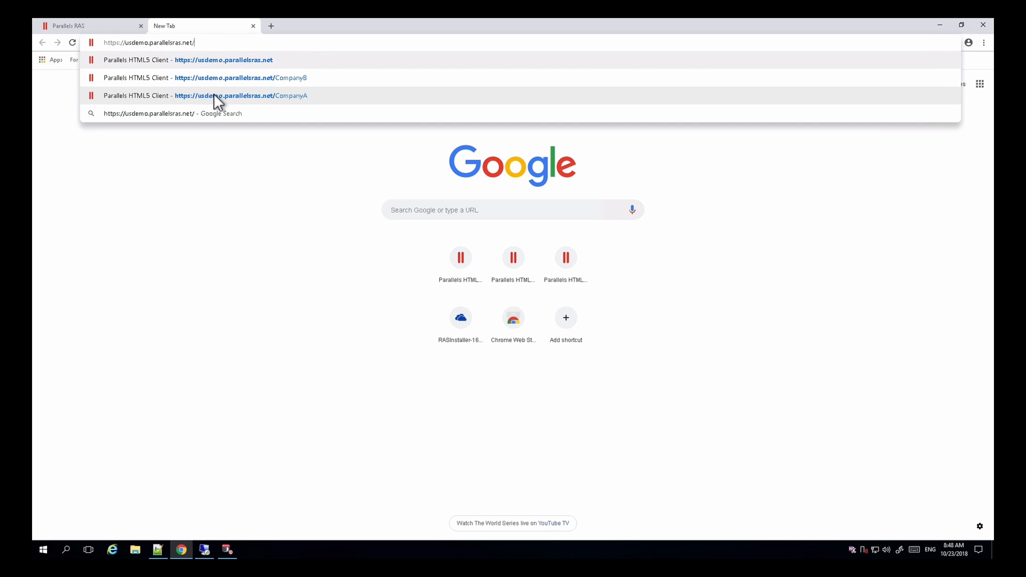
click(240, 95)
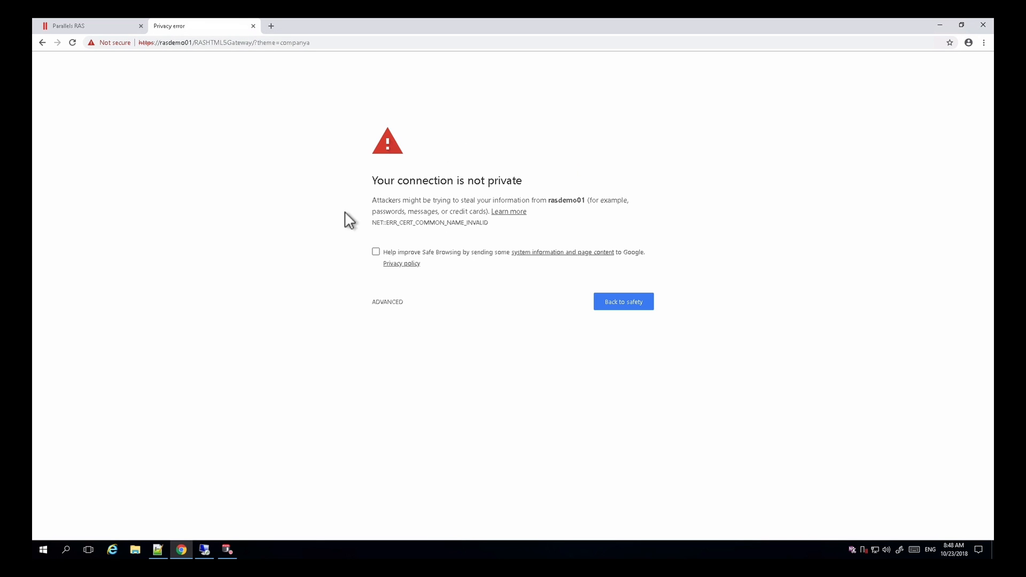
- Proceed past the unsafe-certificate warning and enter the Company A user name
click(387, 301)
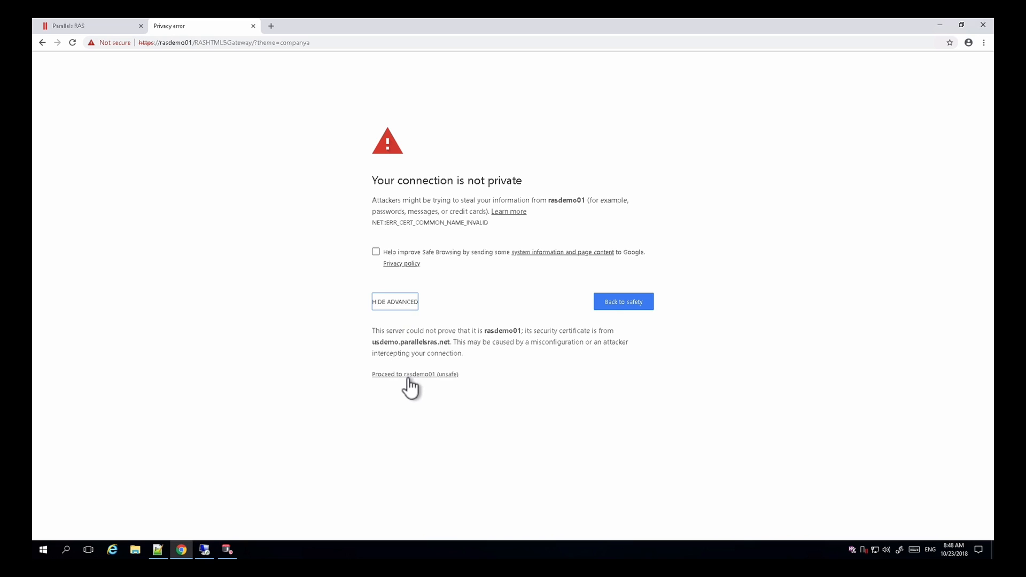
click(414, 373)
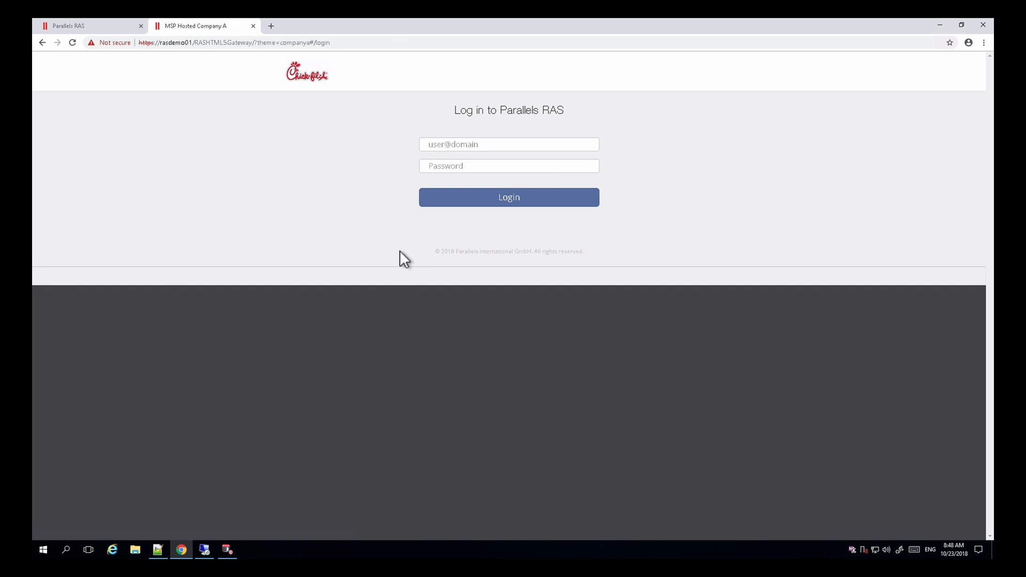
mouse_move(309, 78)
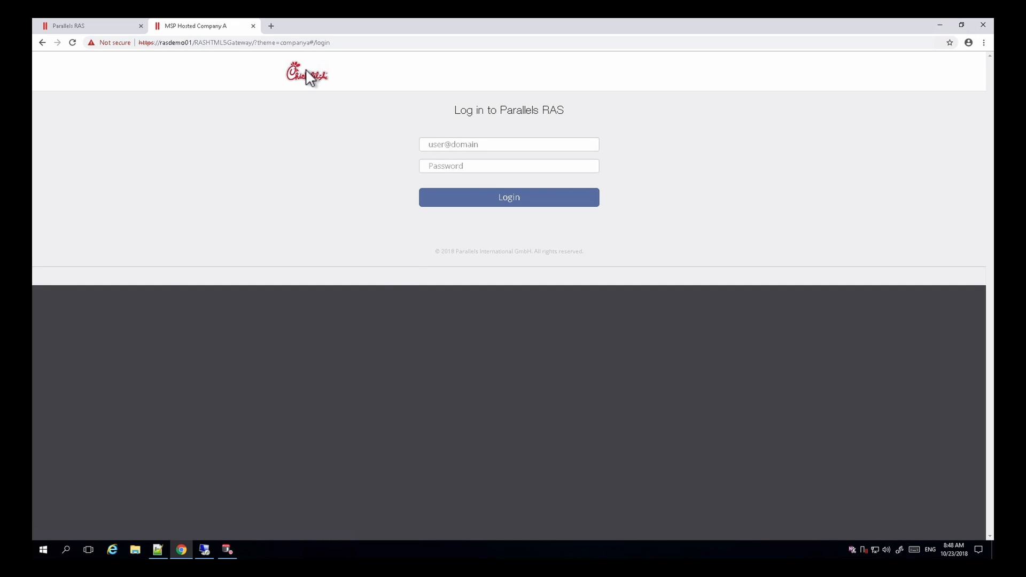
mouse_move(307, 74)
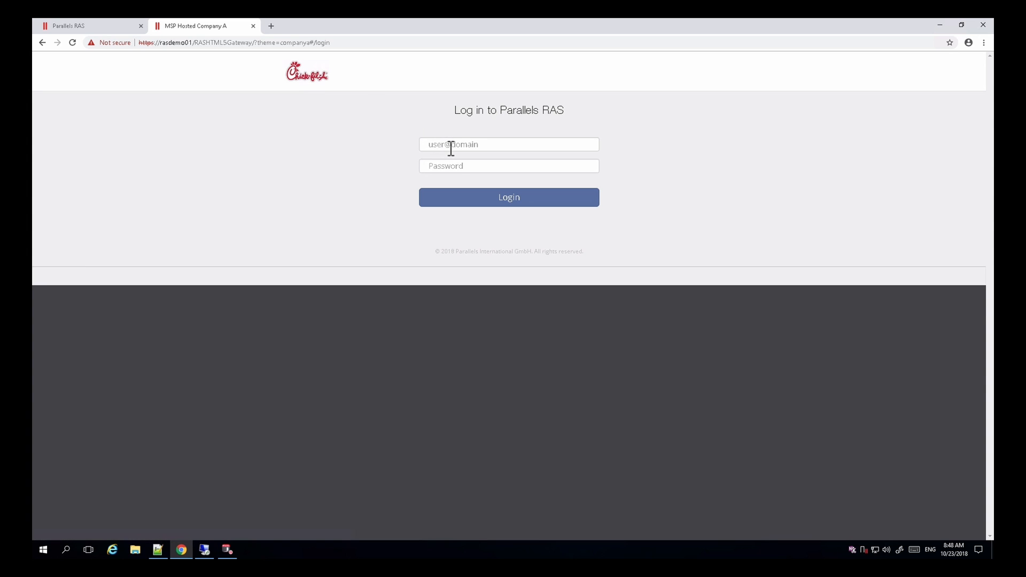
text(use)
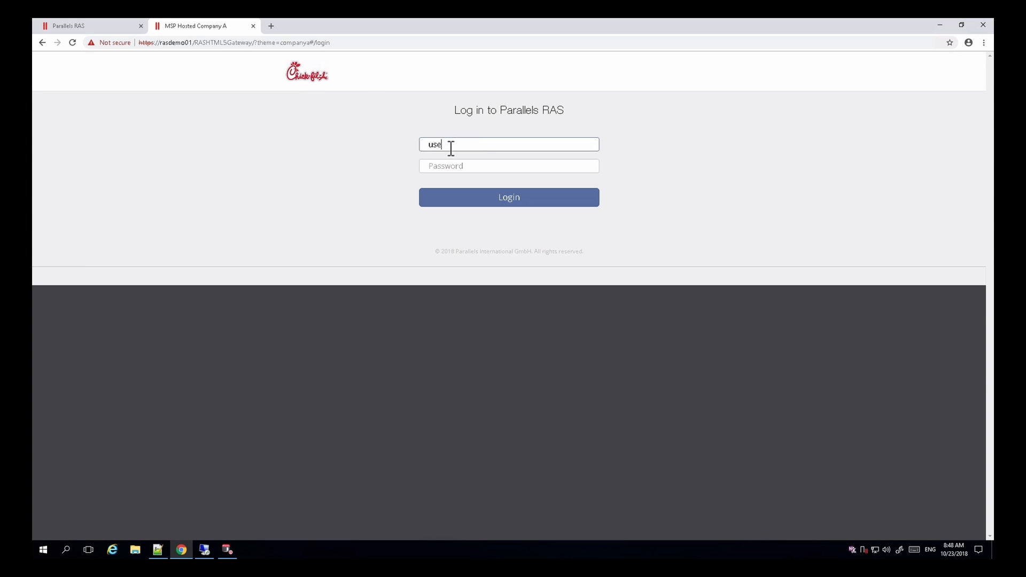
text(ra)
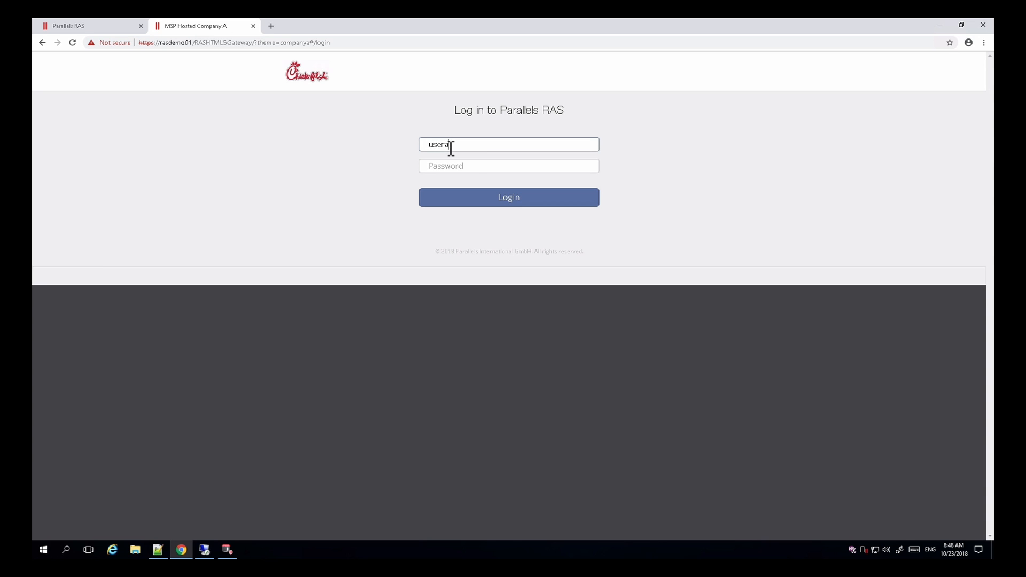
click(508, 165)
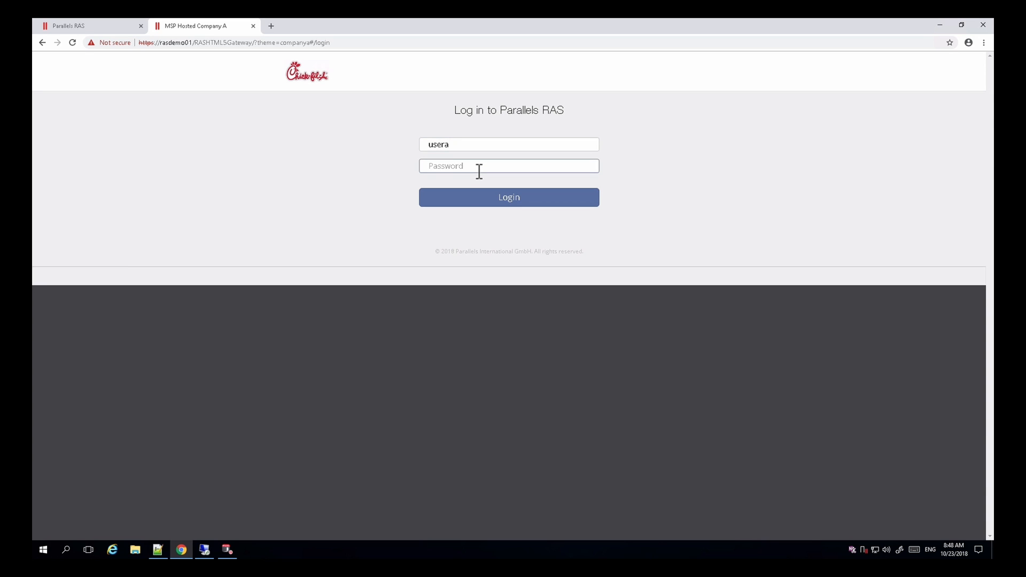
- Log in, open US Demo (Company A), then view RD Session Hosts sessions in the console
click(508, 197)
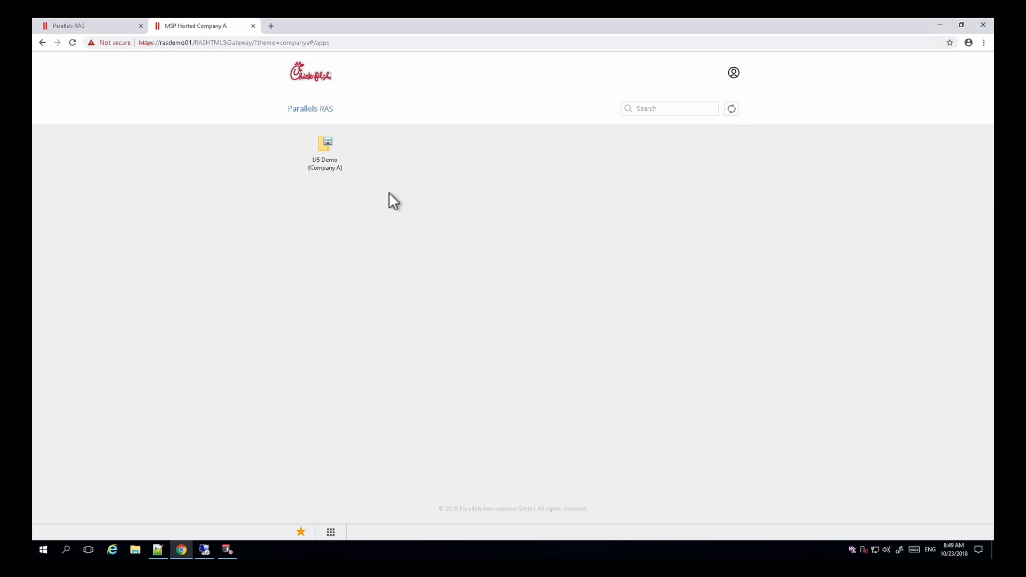
mouse_move(325, 151)
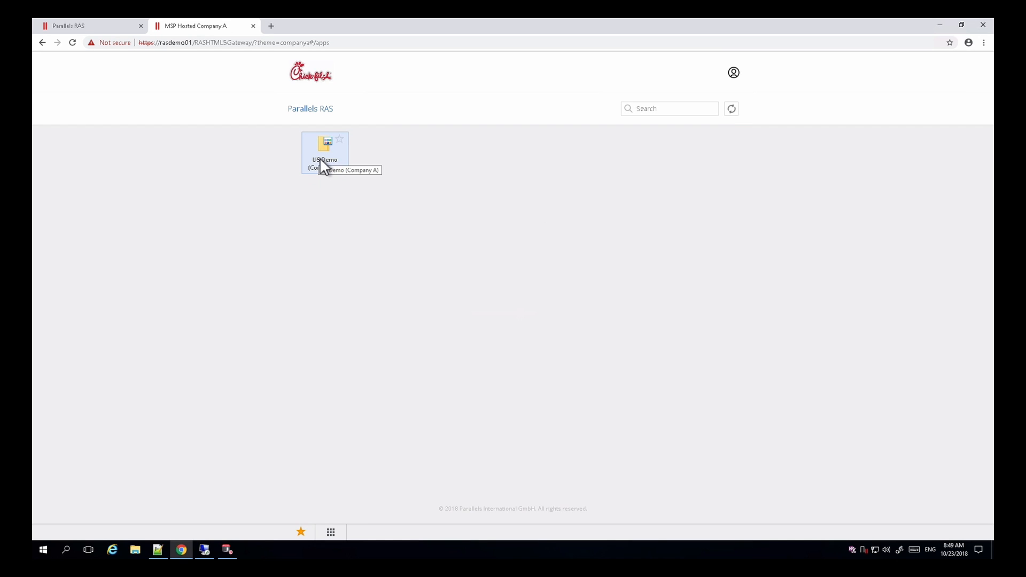
double_click(325, 152)
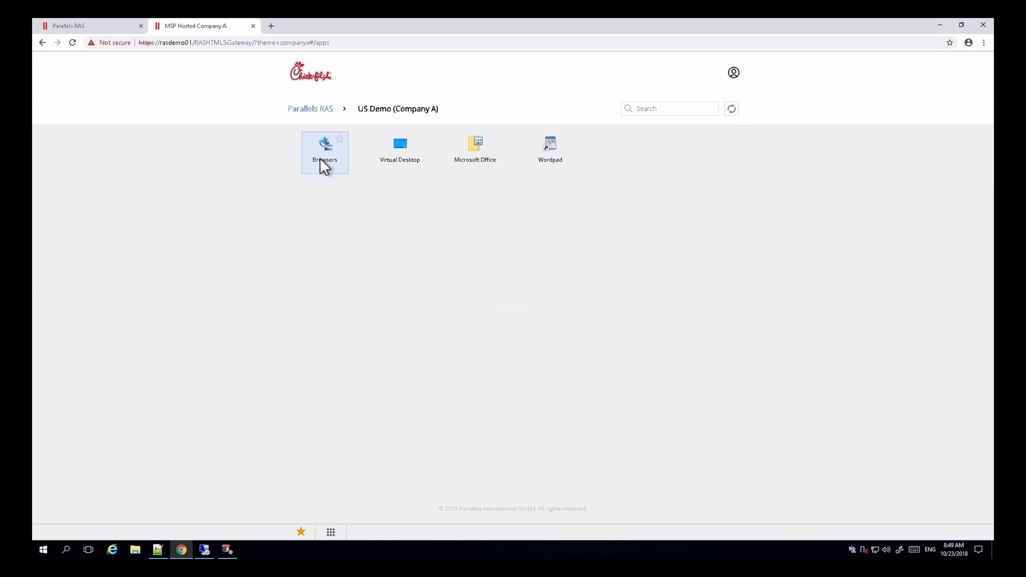
mouse_move(551, 150)
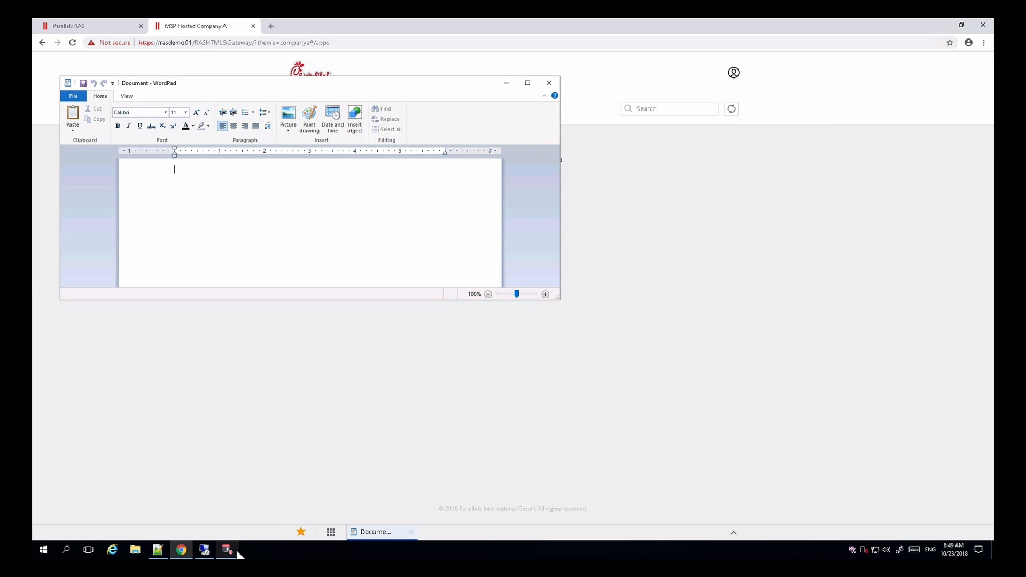
click(227, 550)
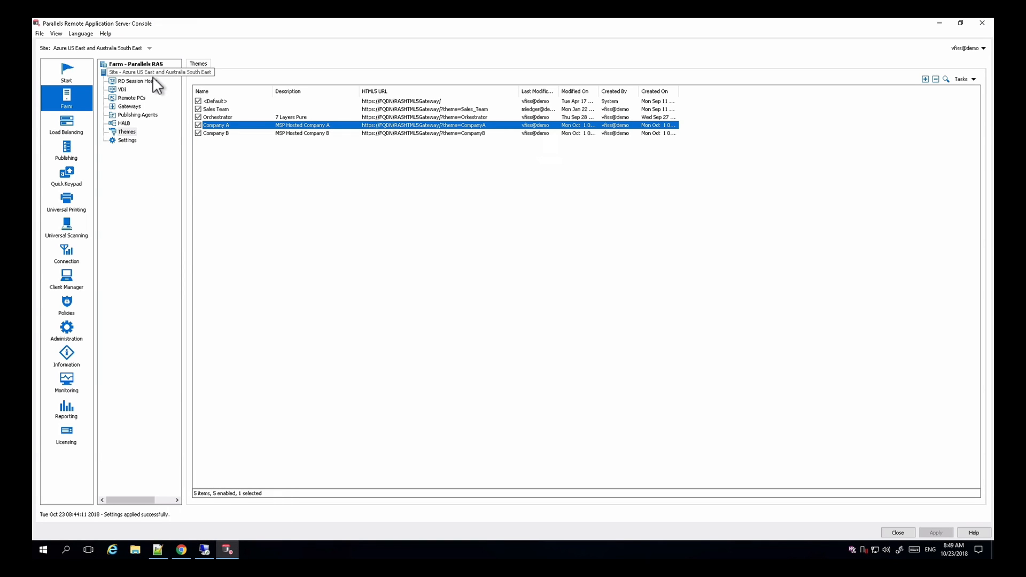
click(134, 81)
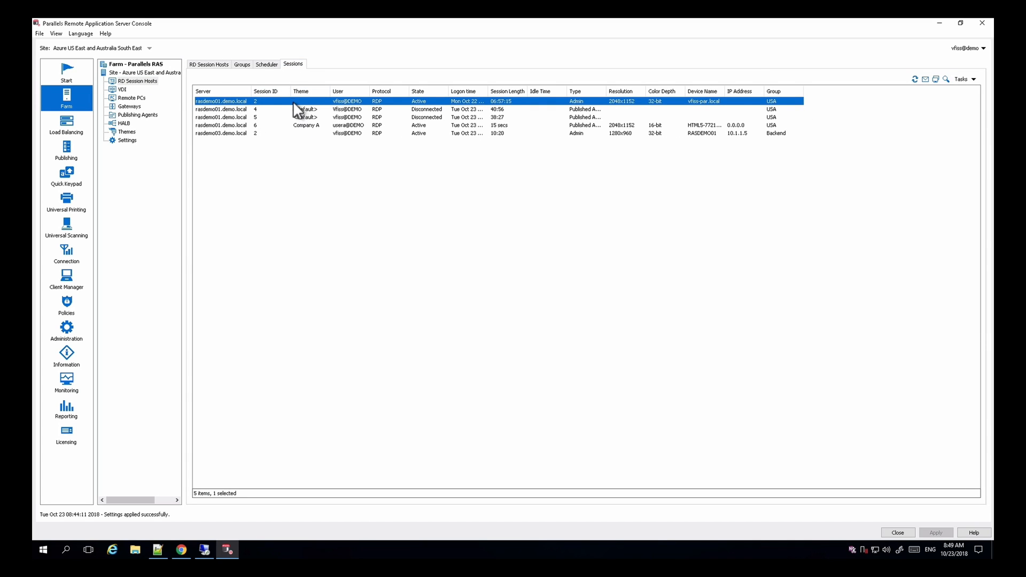
mouse_move(322, 126)
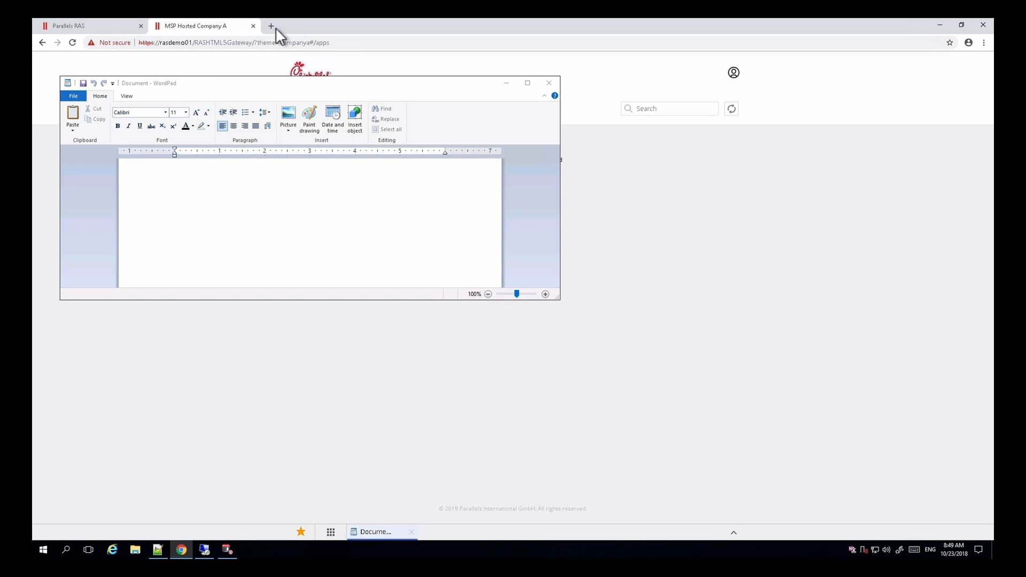
- Open the Company B client at usdemo.parallelsras.net in a new tab, log in, and launch WordPad
click(271, 26)
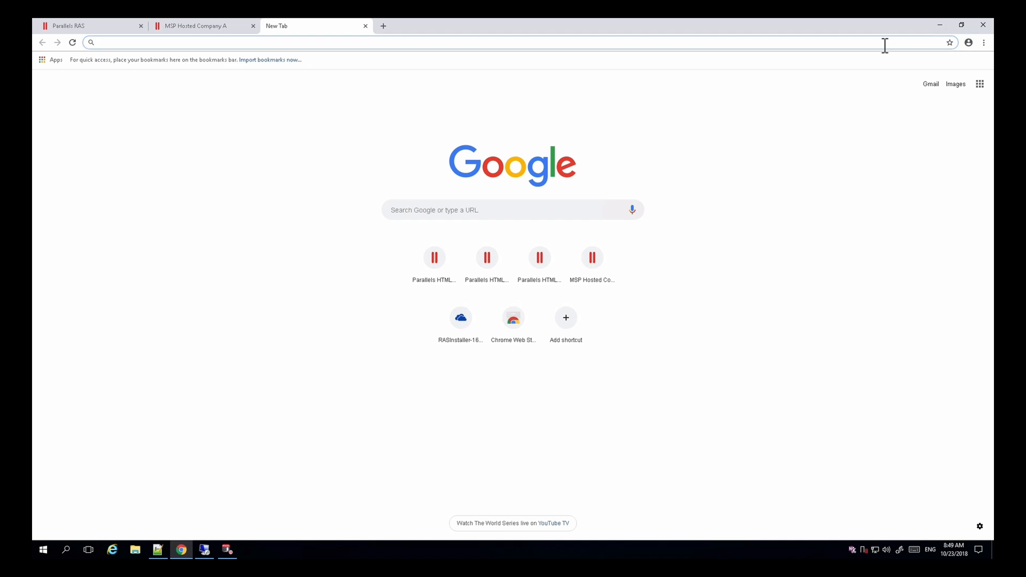
text(https://usdemo.parallelsras.net/)
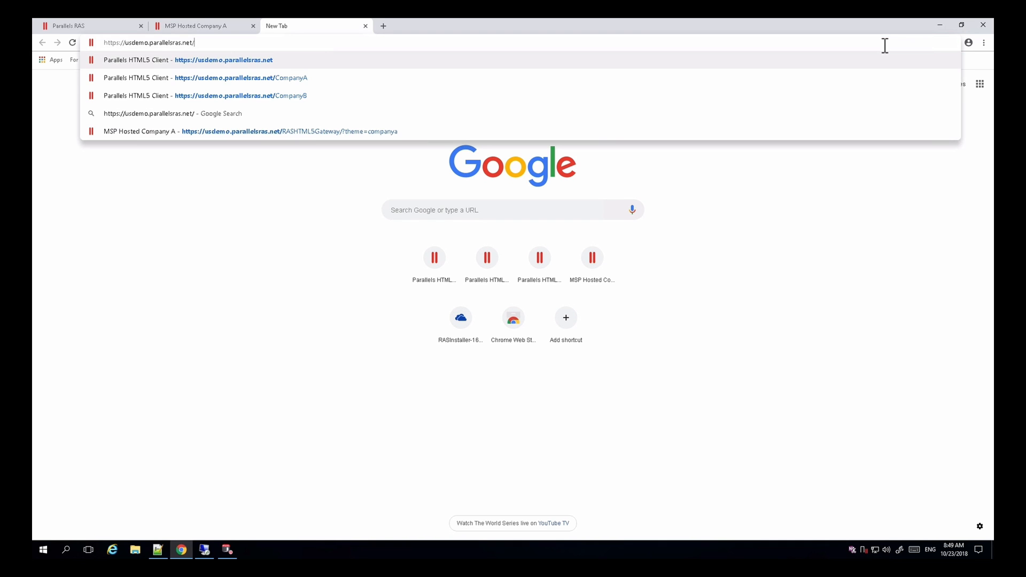
click(241, 95)
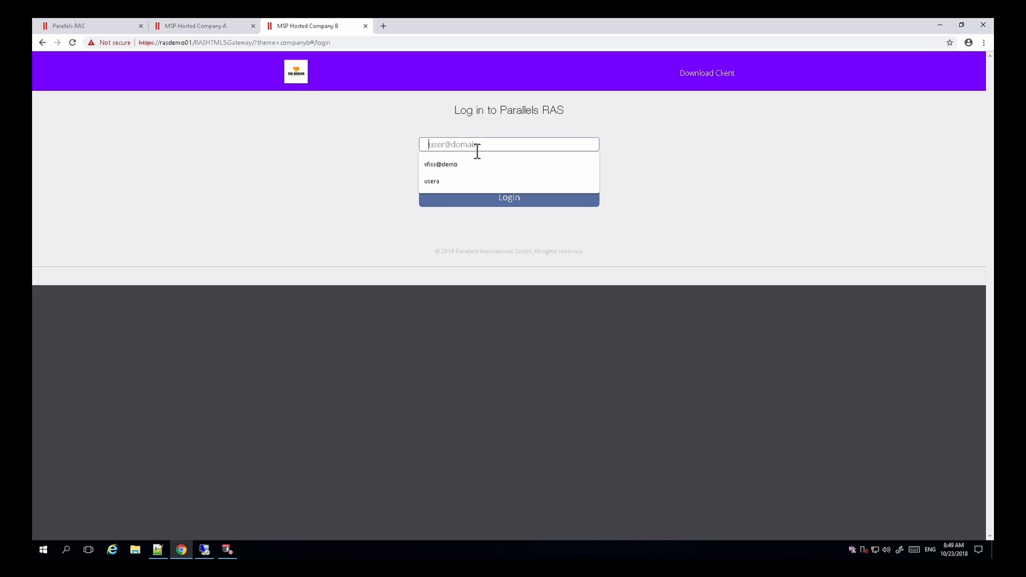
text(userb)
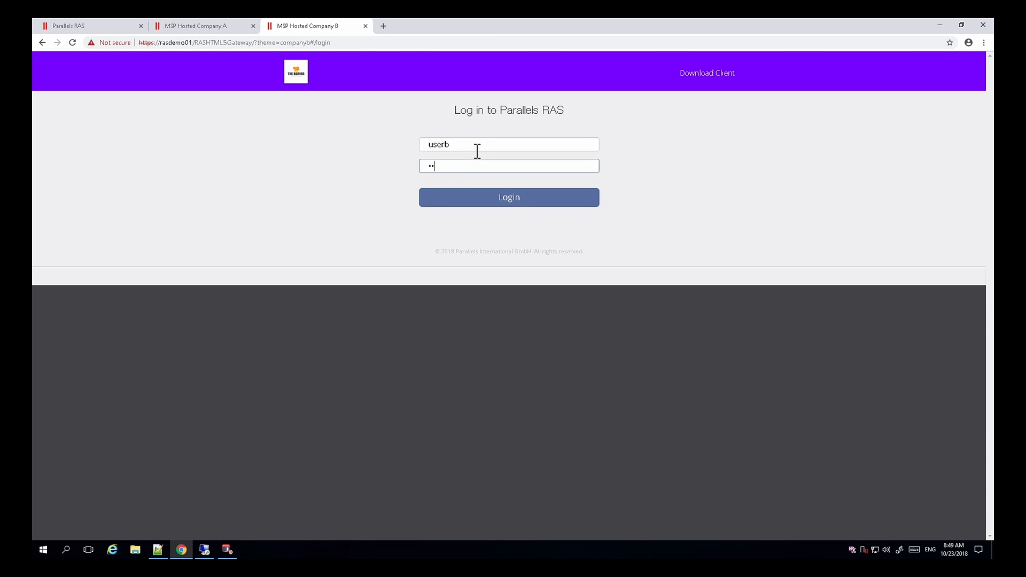
click(508, 197)
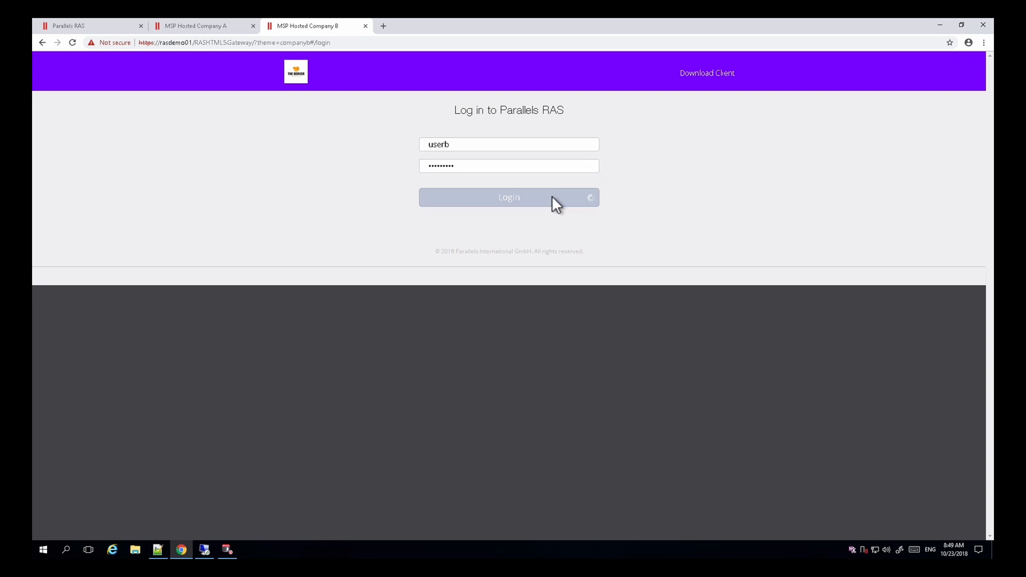
click(508, 197)
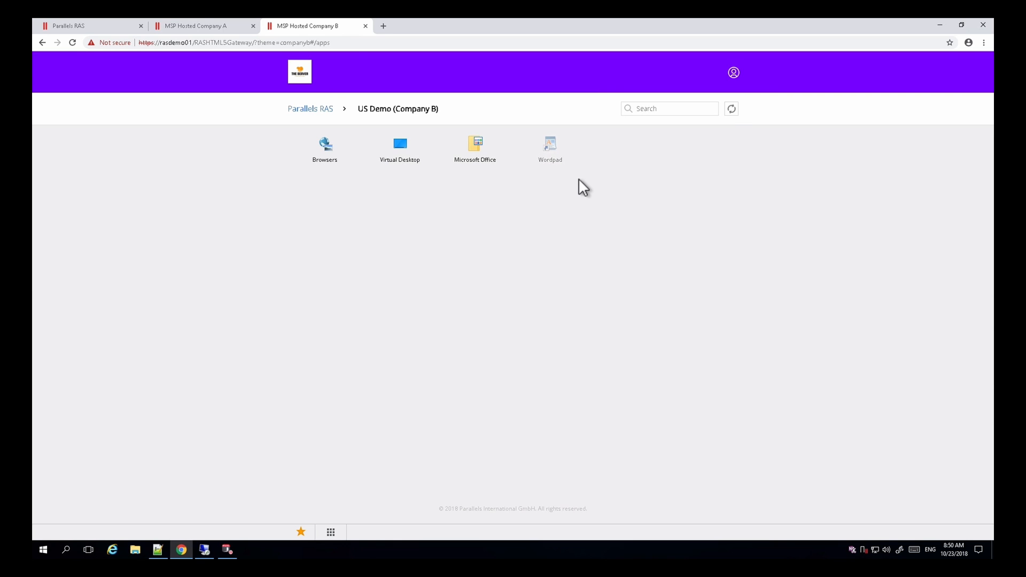
click(399, 148)
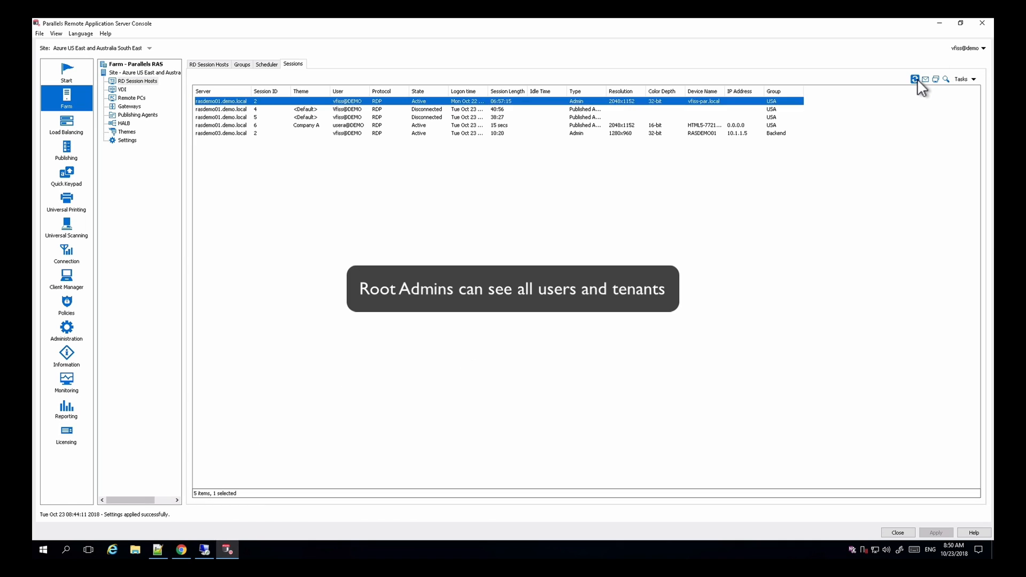
- Refresh the RD Session Hosts Sessions tab to show six sessions
click(915, 80)
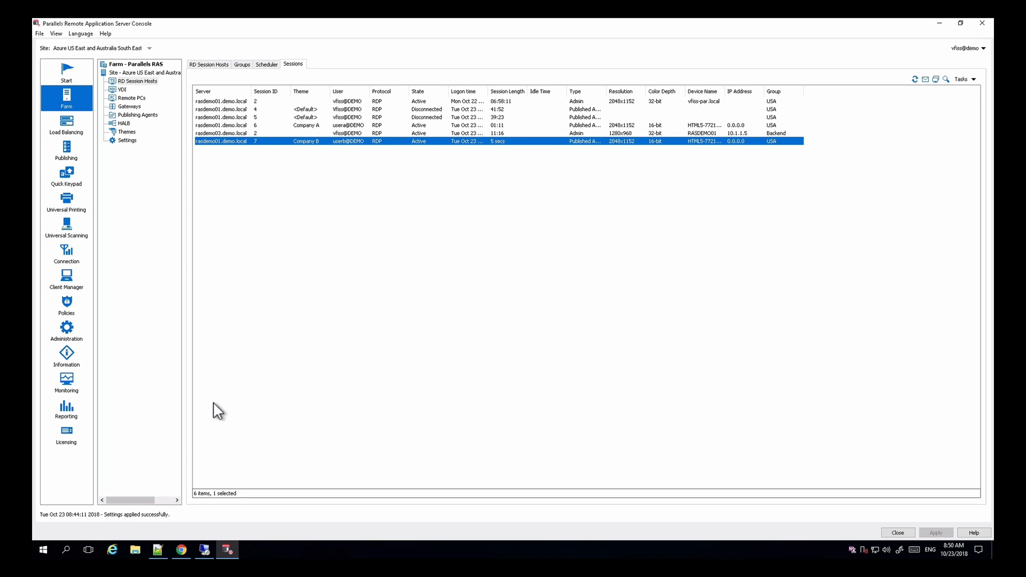
mouse_move(50, 47)
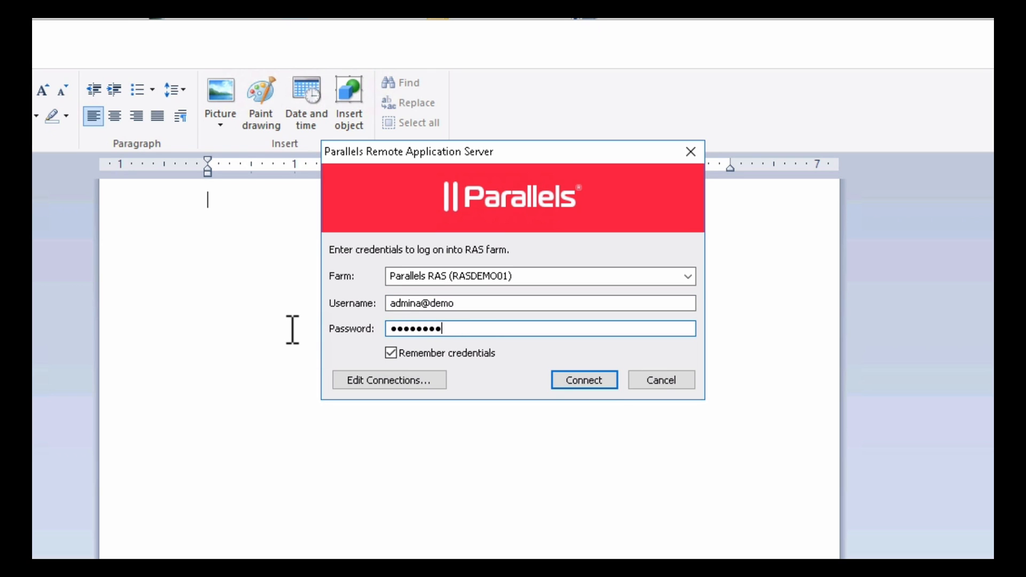
- Connect as the Company A admin and view RD Session Hosts sessions, selecting the Company A session
click(582, 380)
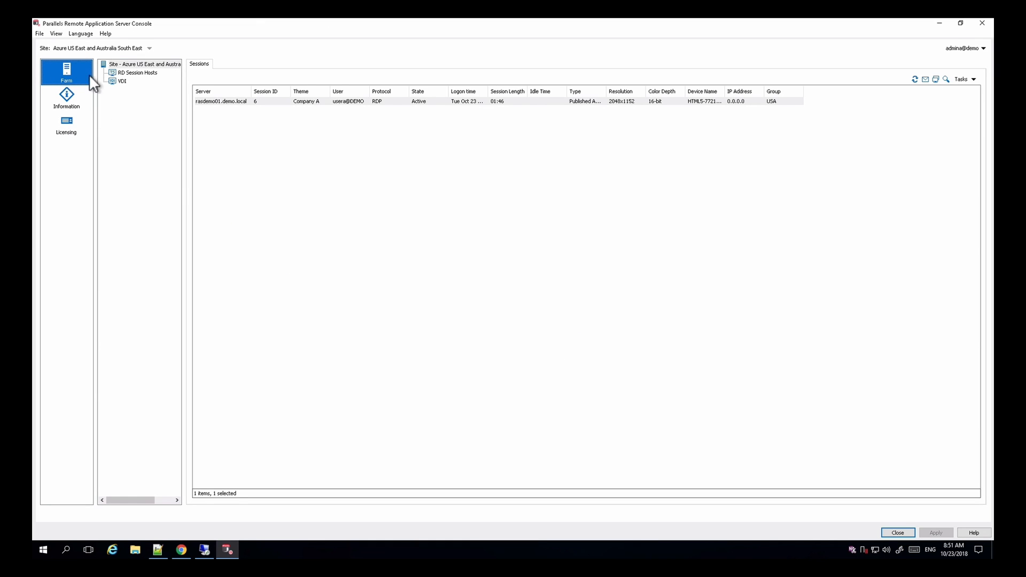
mouse_move(84, 64)
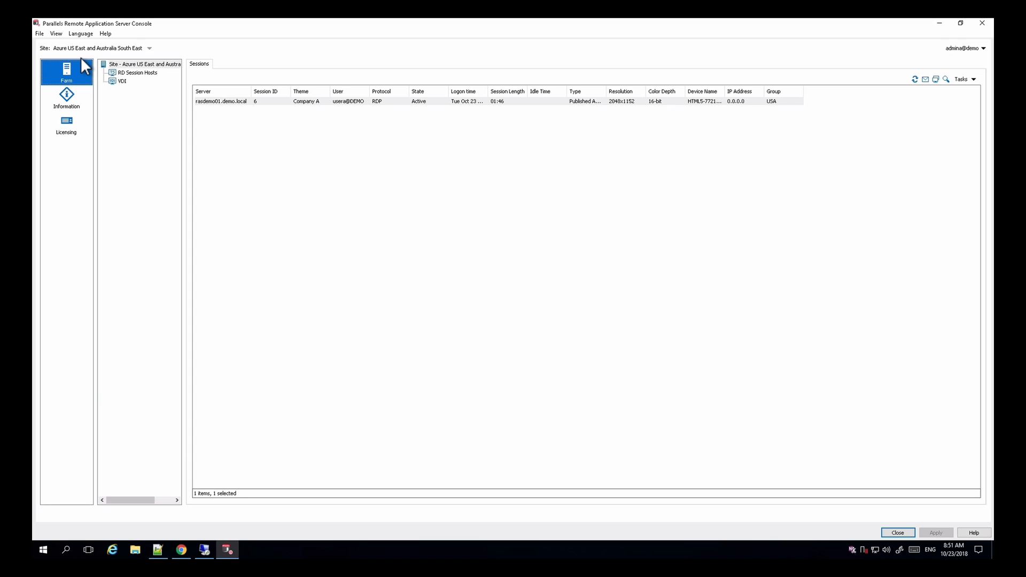
mouse_move(146, 85)
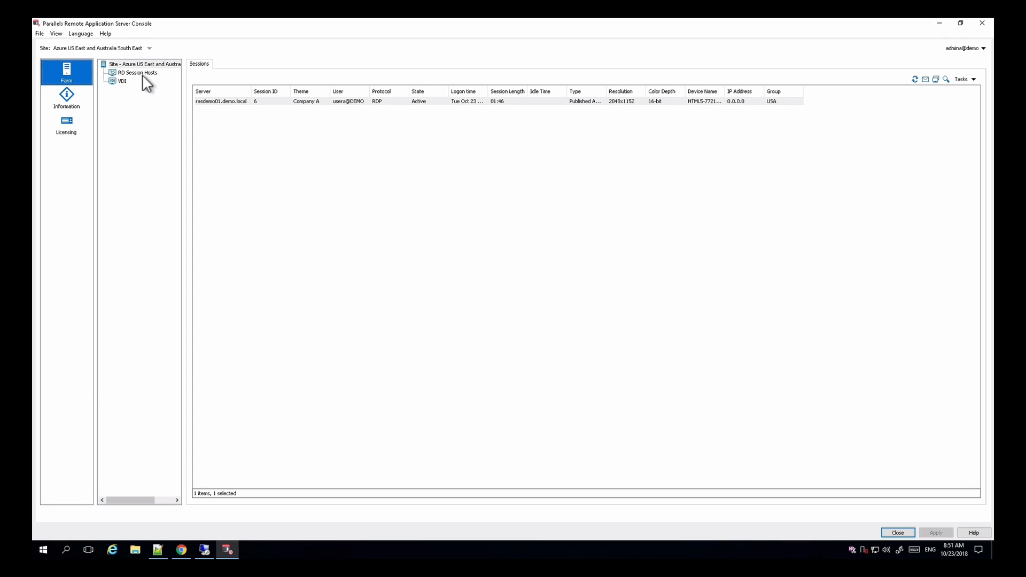
click(137, 73)
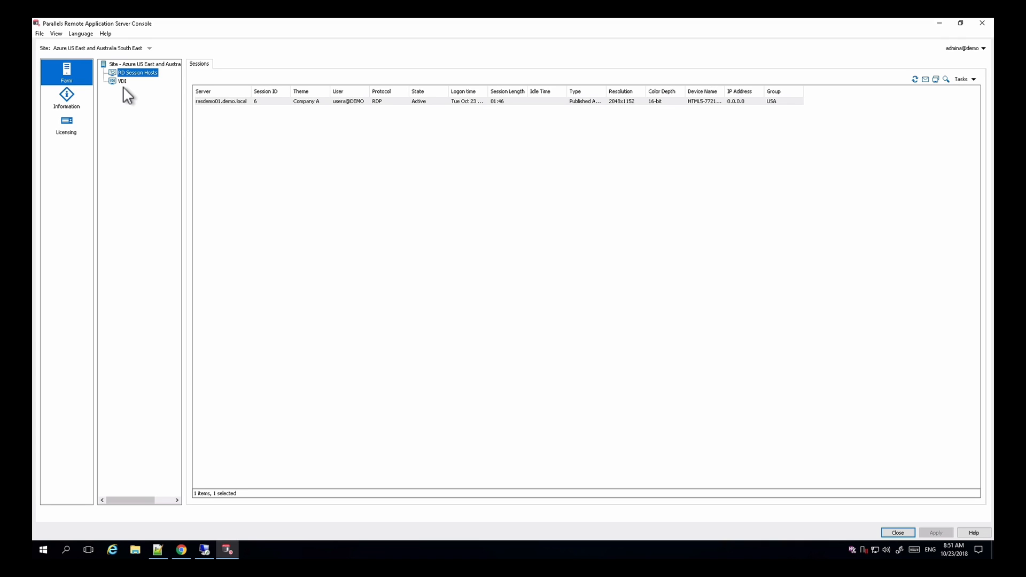
mouse_move(309, 113)
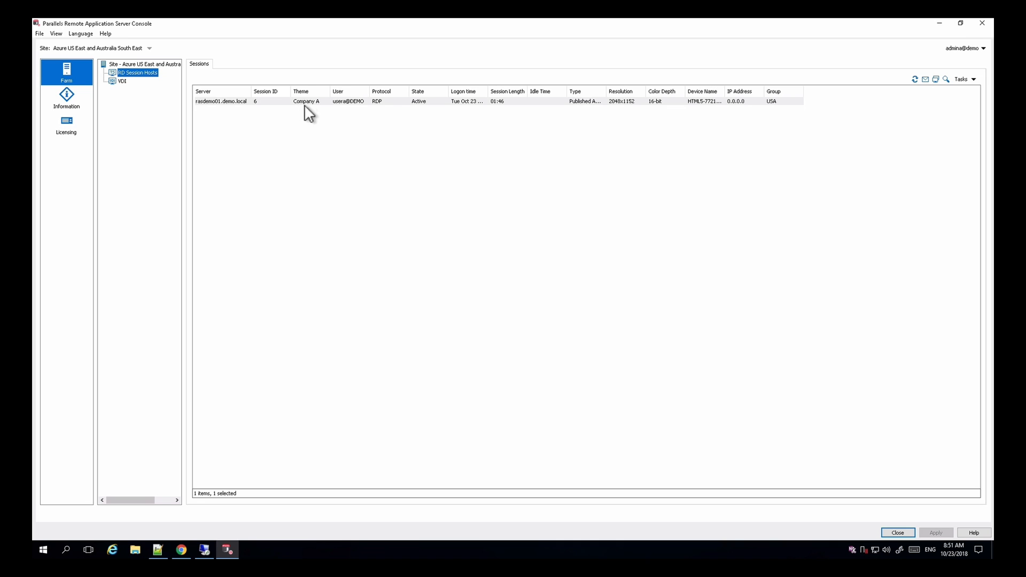
mouse_move(319, 107)
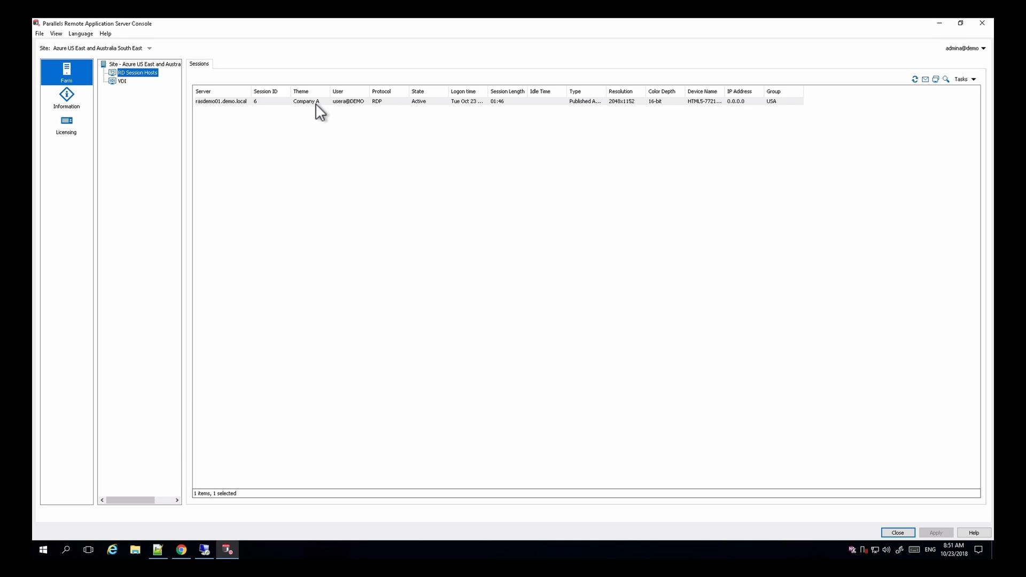
click(39, 33)
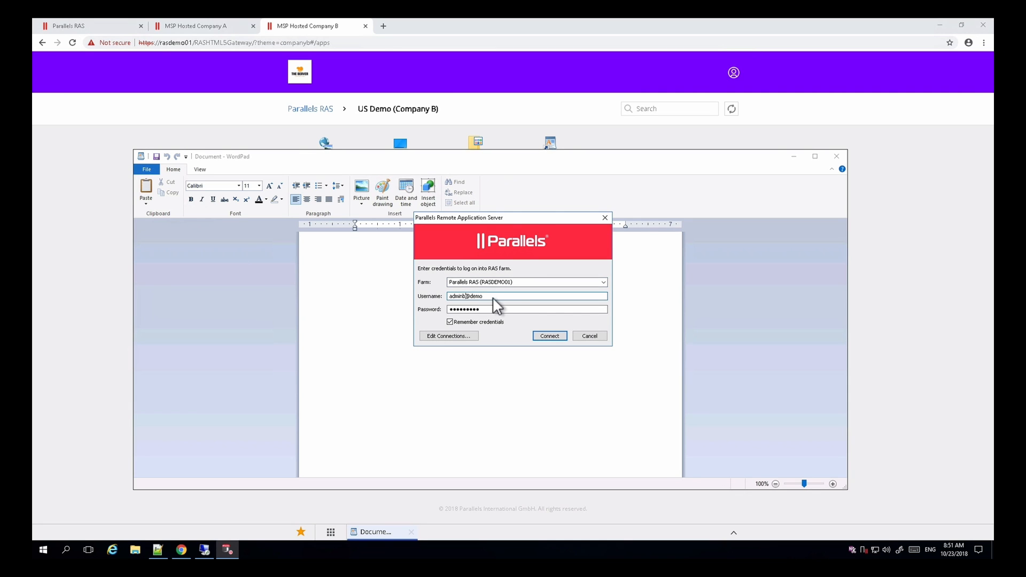
- Connect to the farm with the Company B admin credentials
click(549, 336)
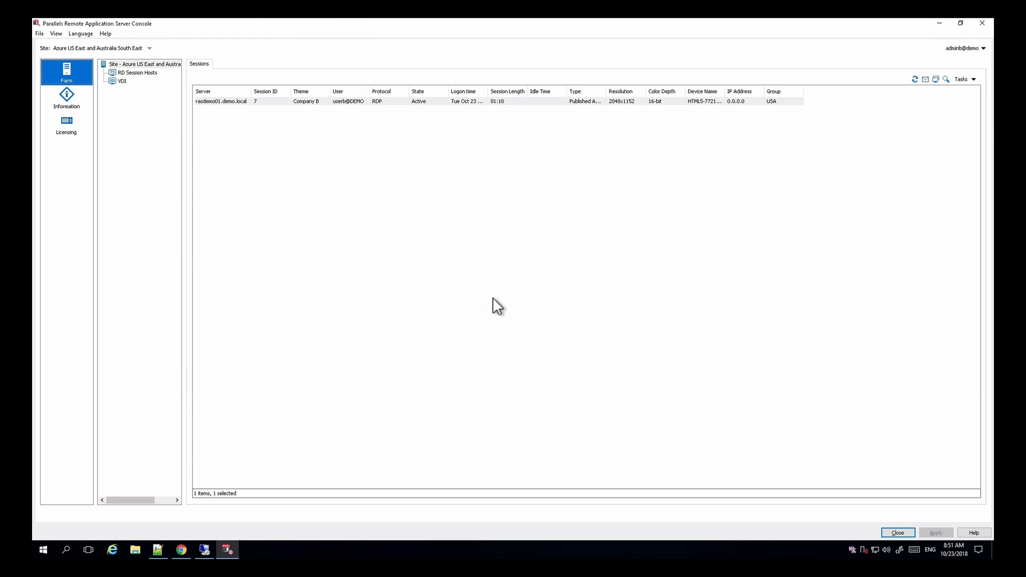
mouse_move(329, 116)
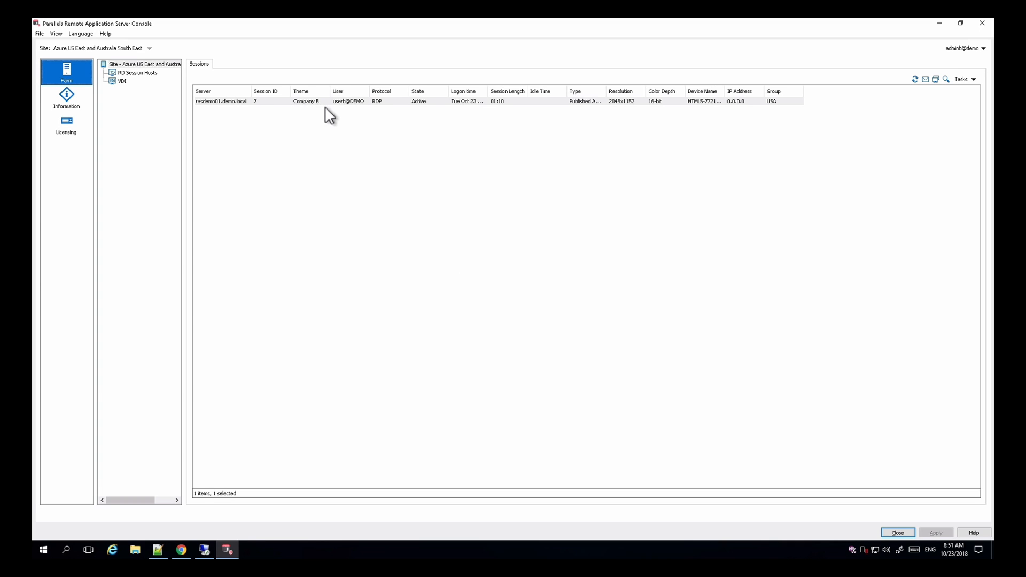
mouse_move(318, 112)
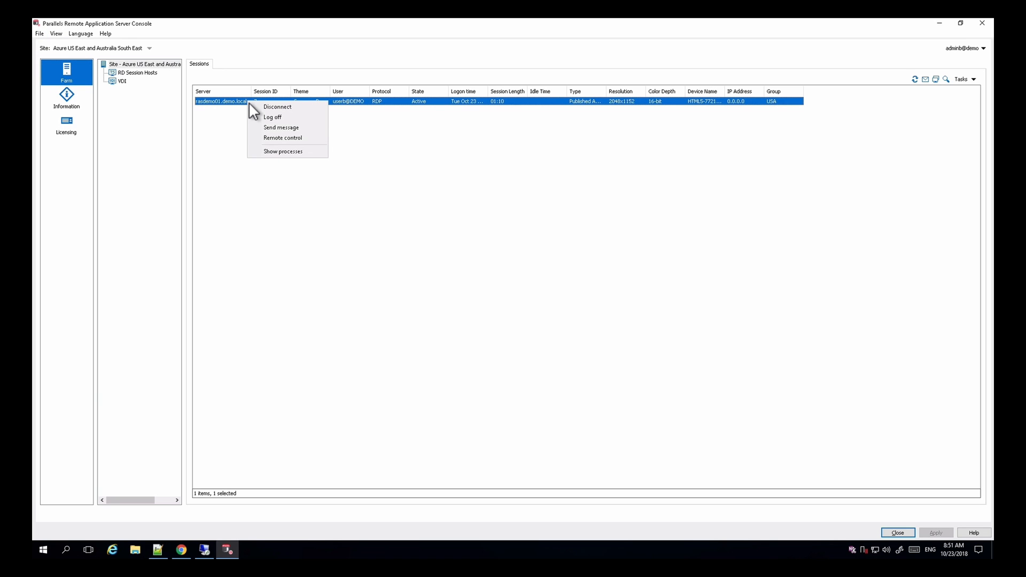
mouse_move(286, 111)
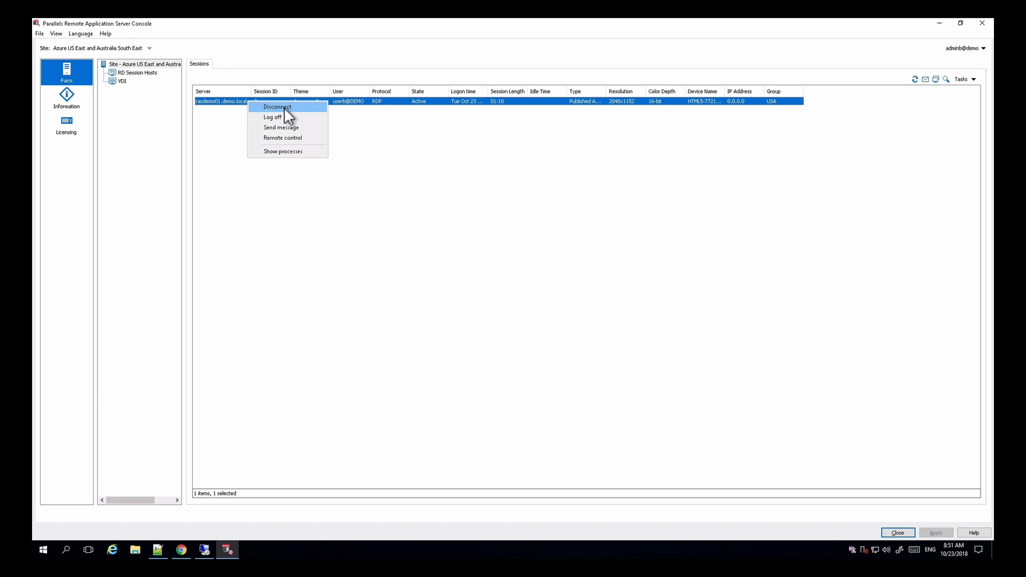
mouse_move(314, 129)
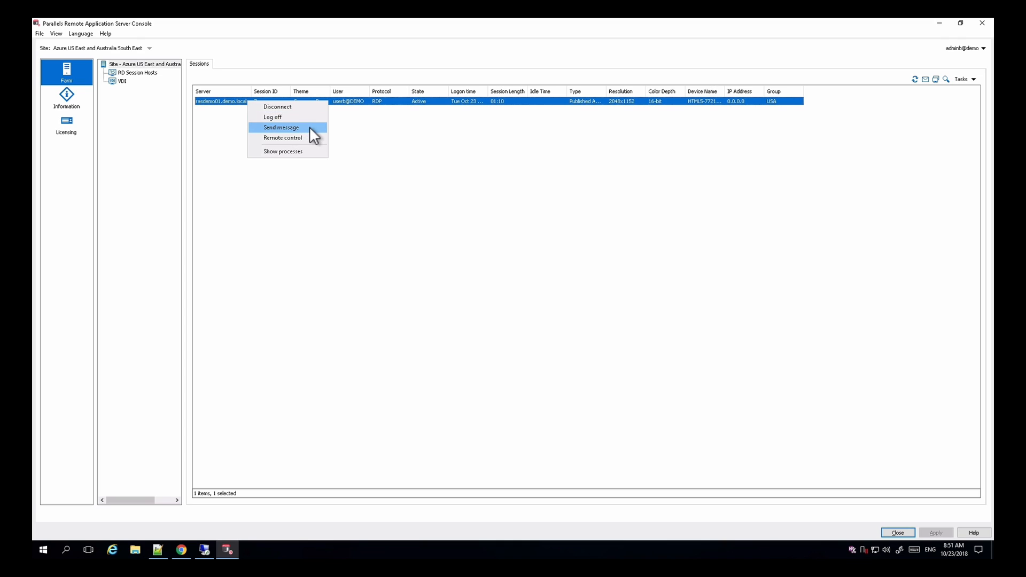
mouse_move(283, 138)
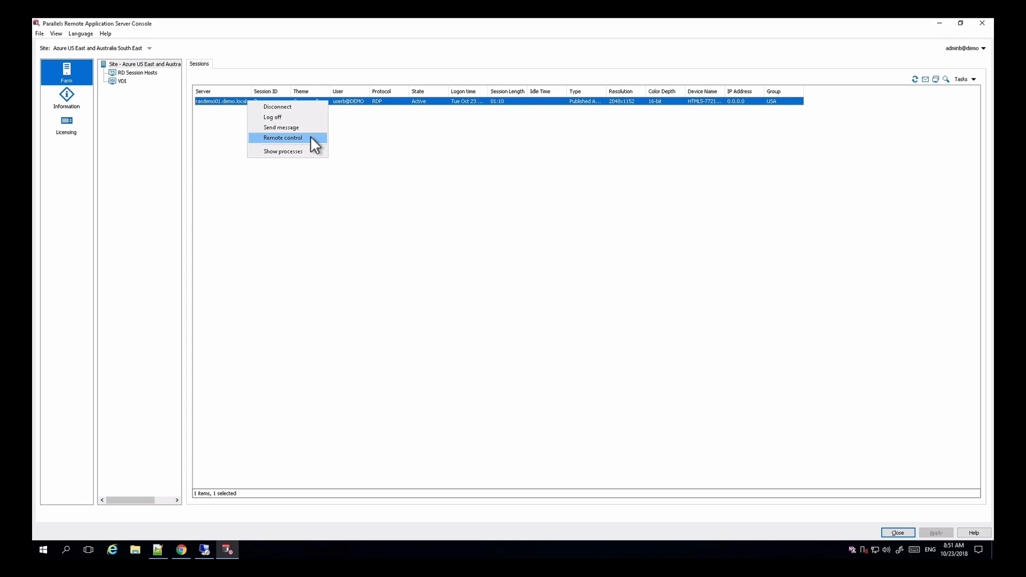
mouse_move(283, 151)
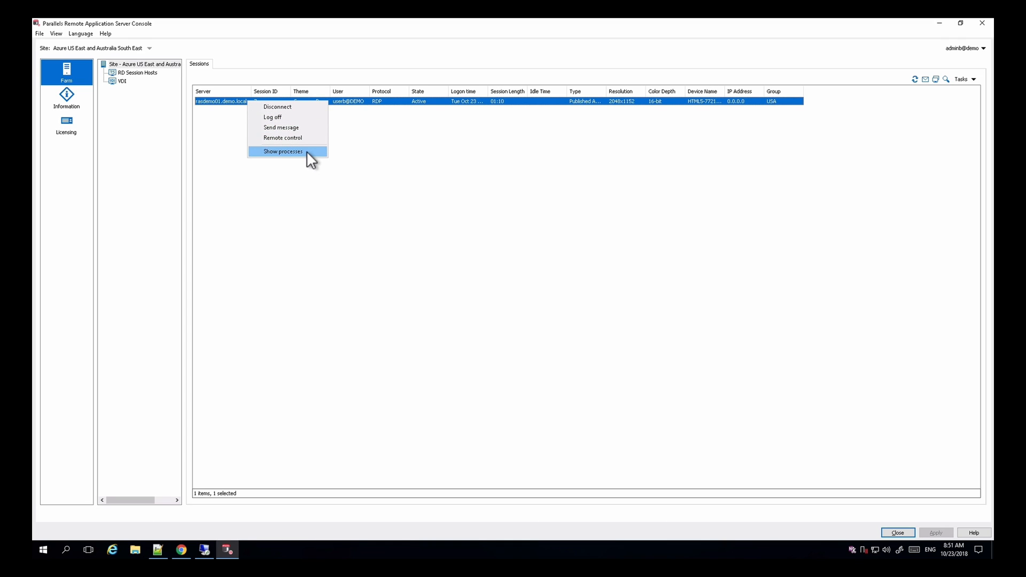
- Show the session's processes and send a 'Hello' message to the WordPad process
click(282, 151)
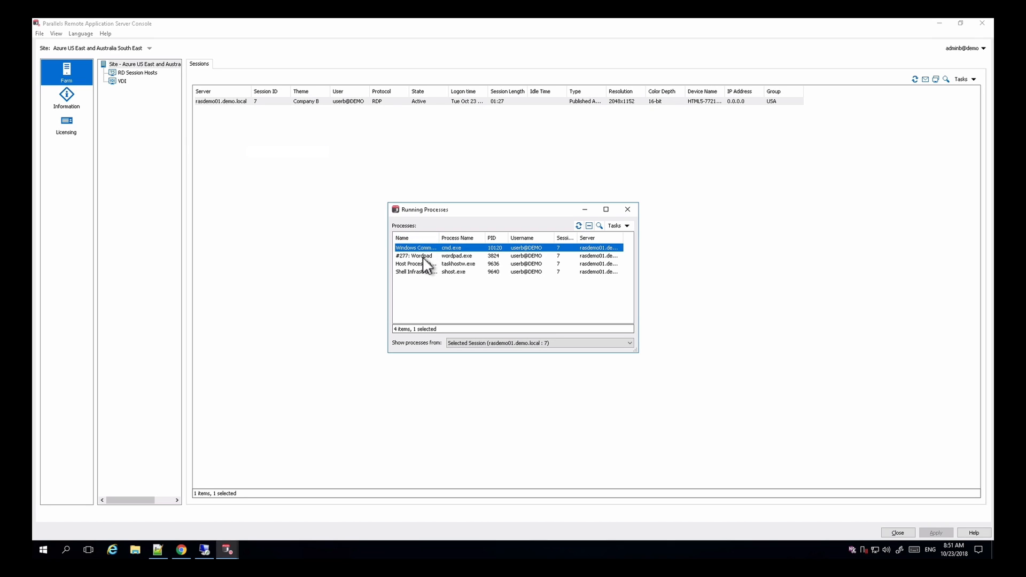
click(415, 256)
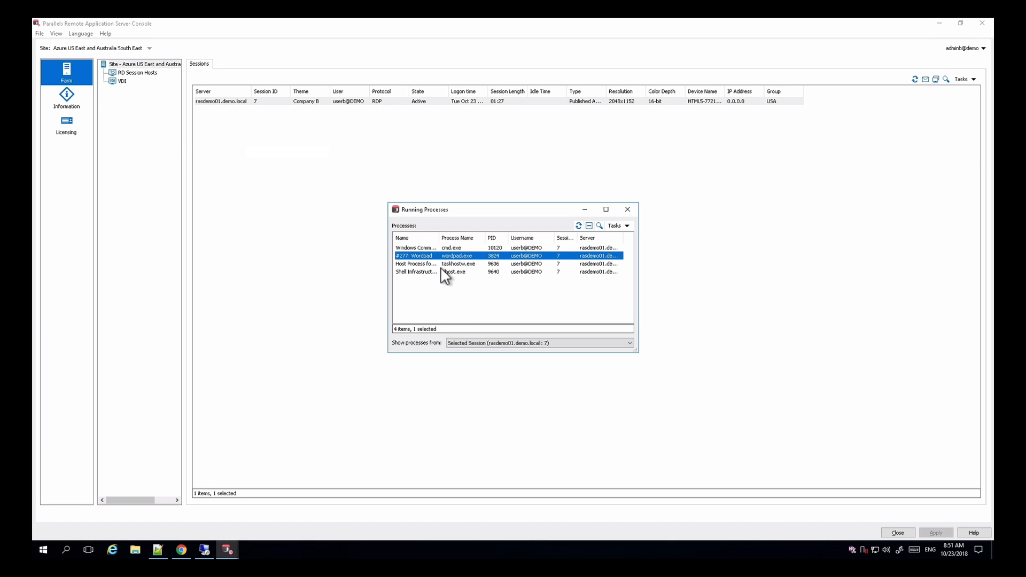
mouse_move(442, 271)
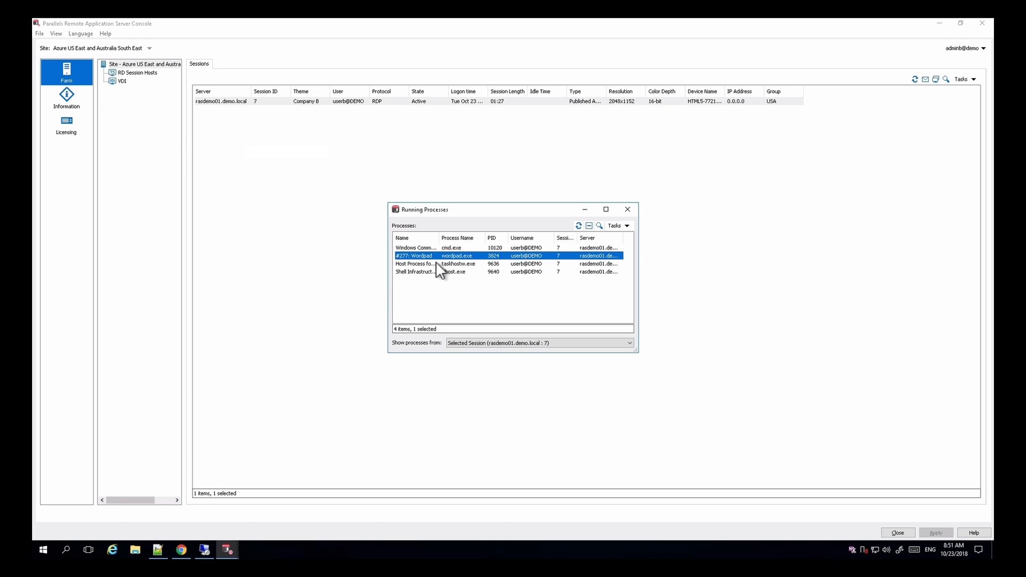
right_click(414, 256)
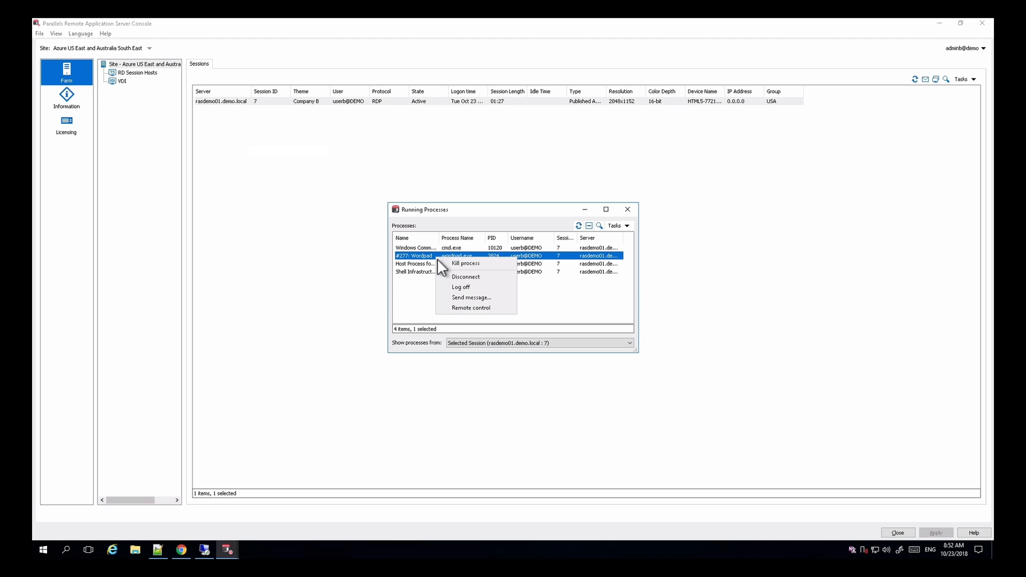
click(471, 298)
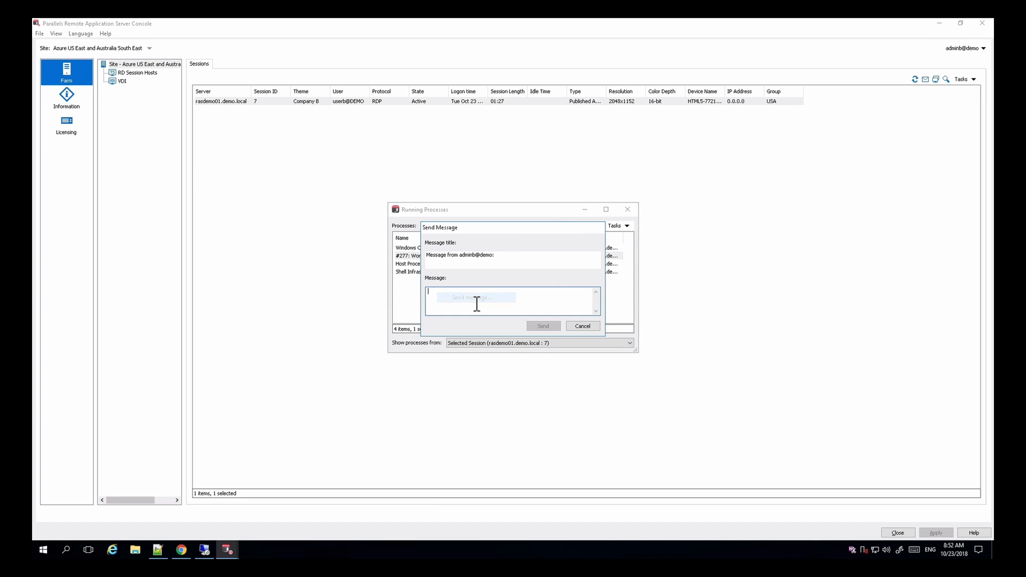
text(Hell)
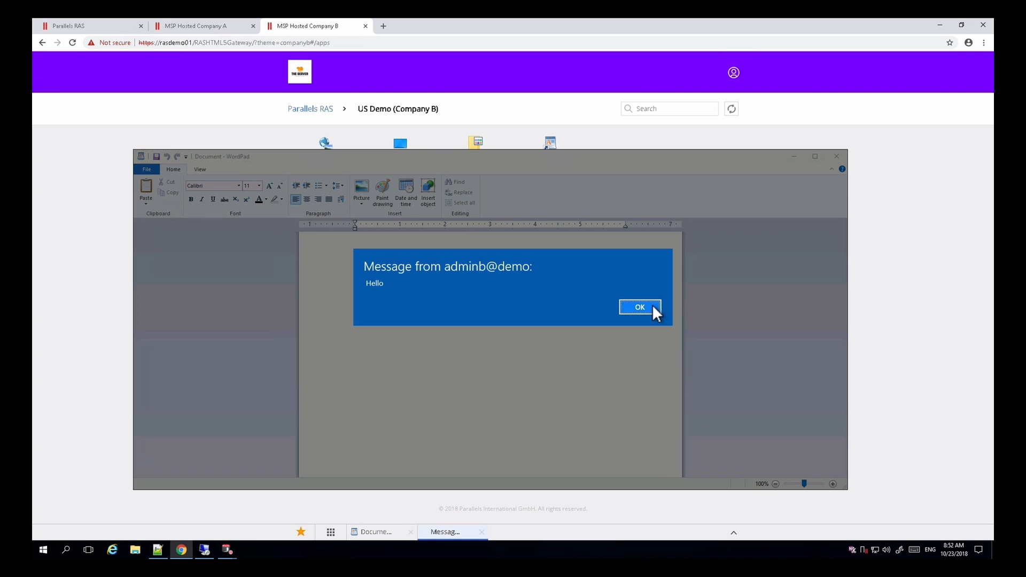
- Dismiss the Hello message in WordPad and close the Running Processes window
click(639, 306)
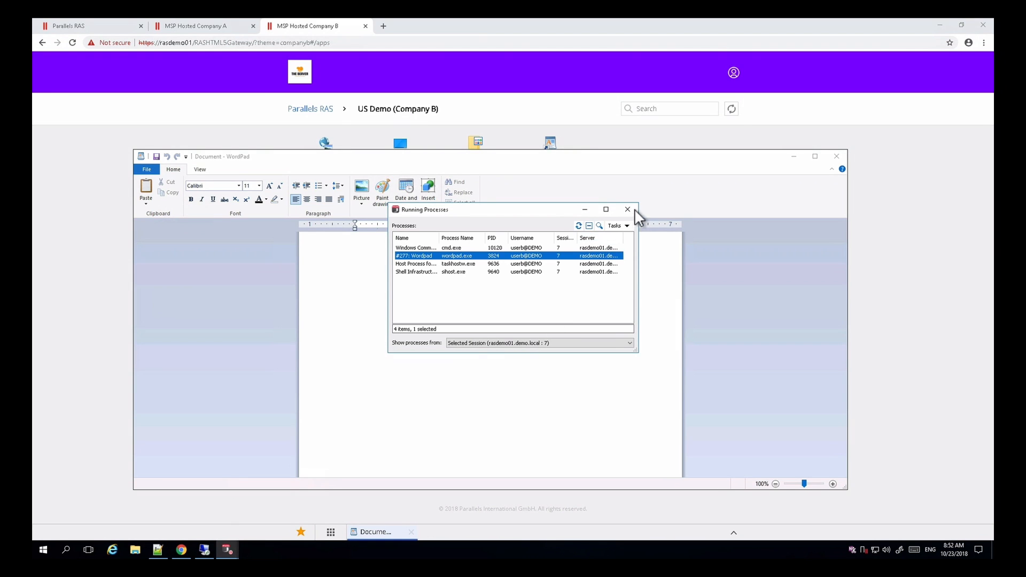
click(627, 210)
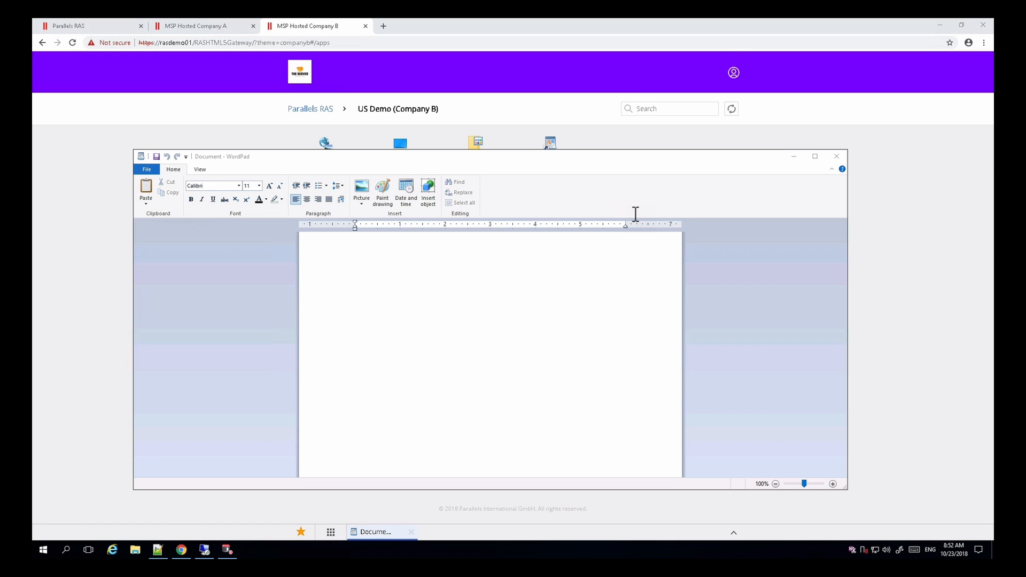